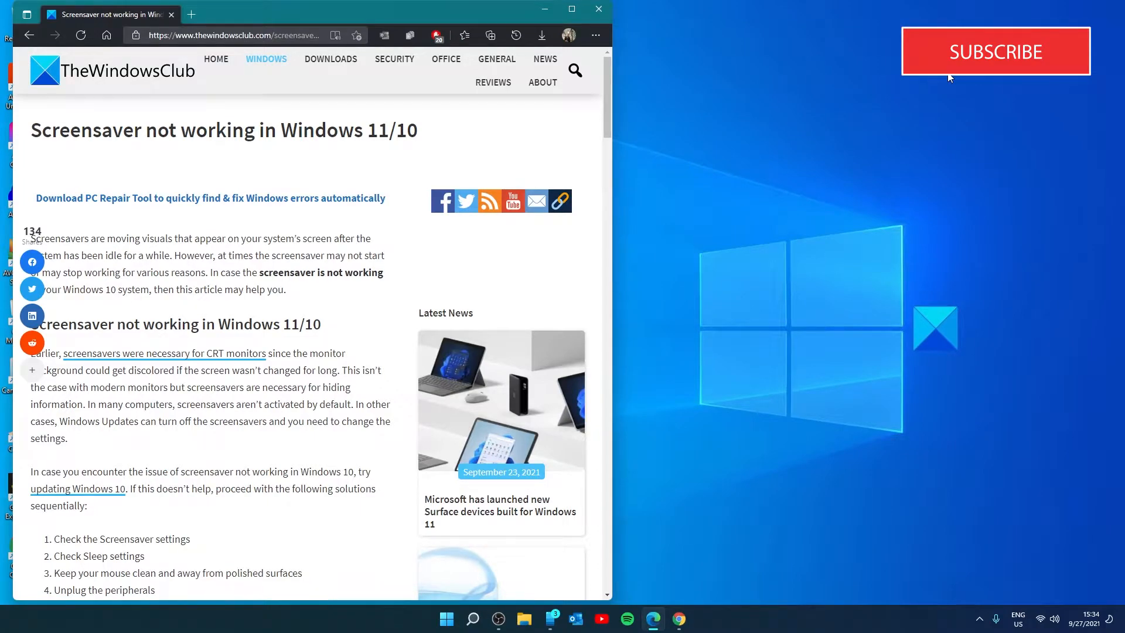
mouse_move(674, 363)
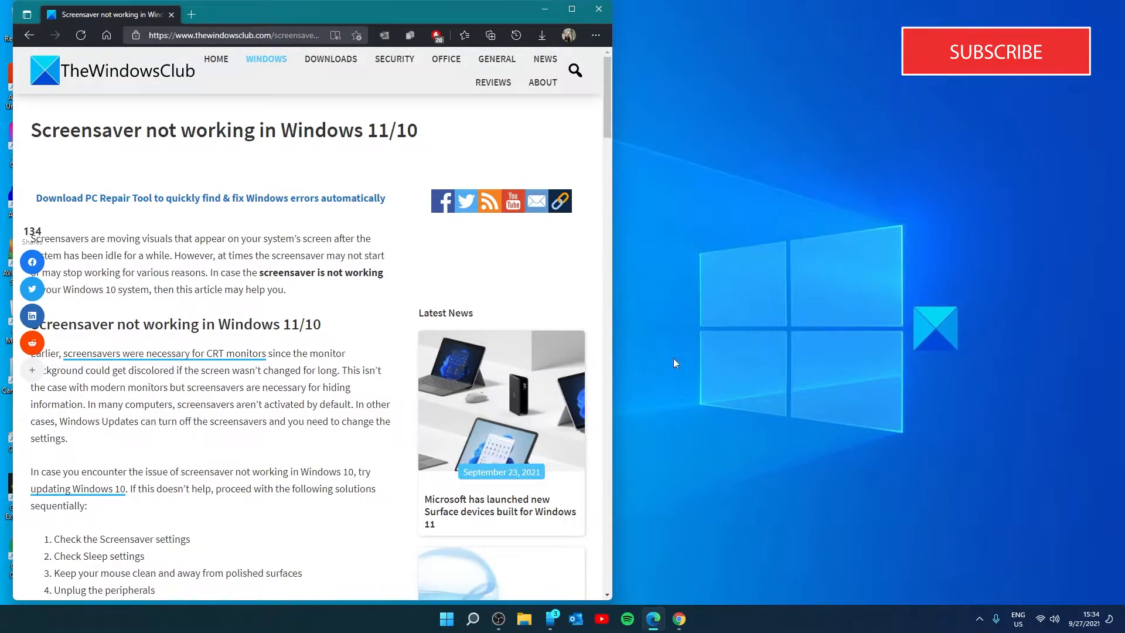
Search 'screensaver' and set the screen saver to Ribbons, then confirm with OK
left_click(472, 618)
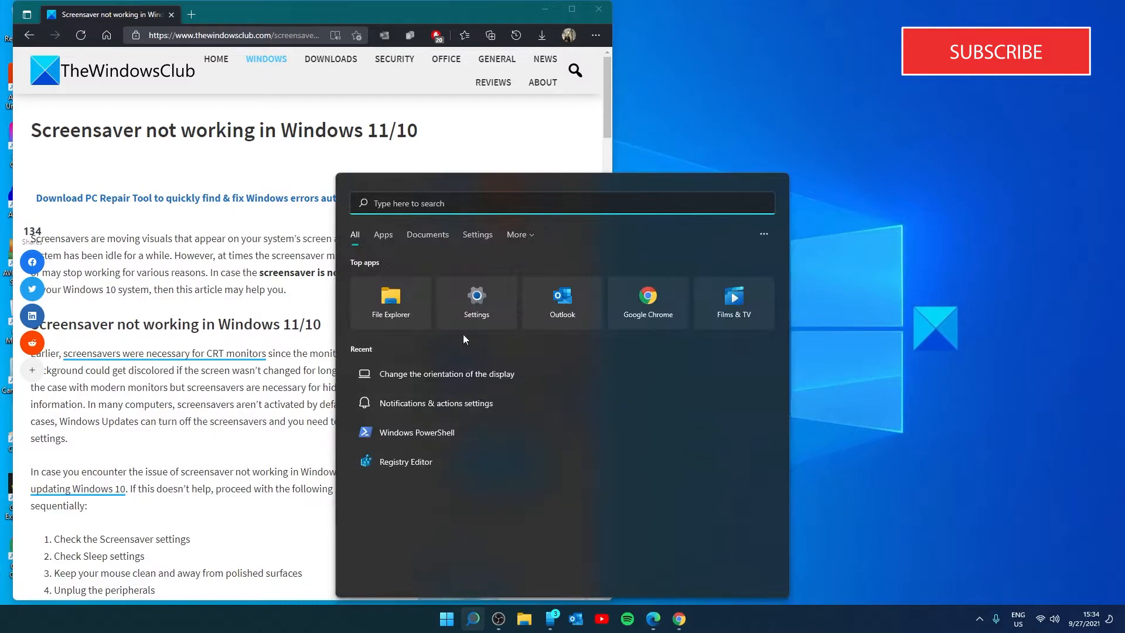
type("scr")
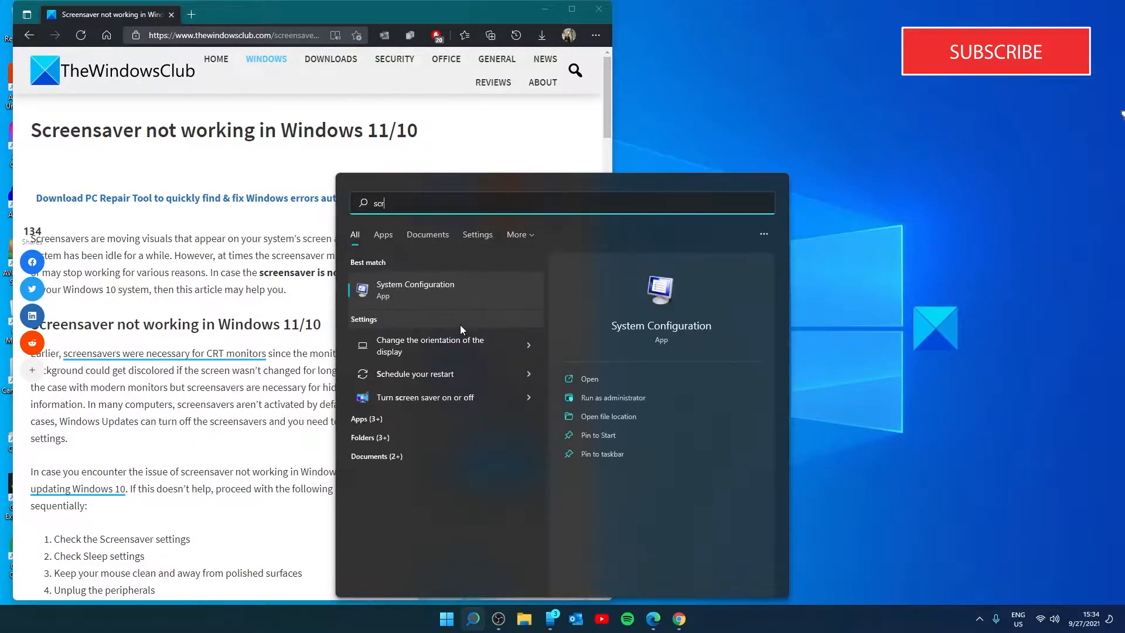
type("ee")
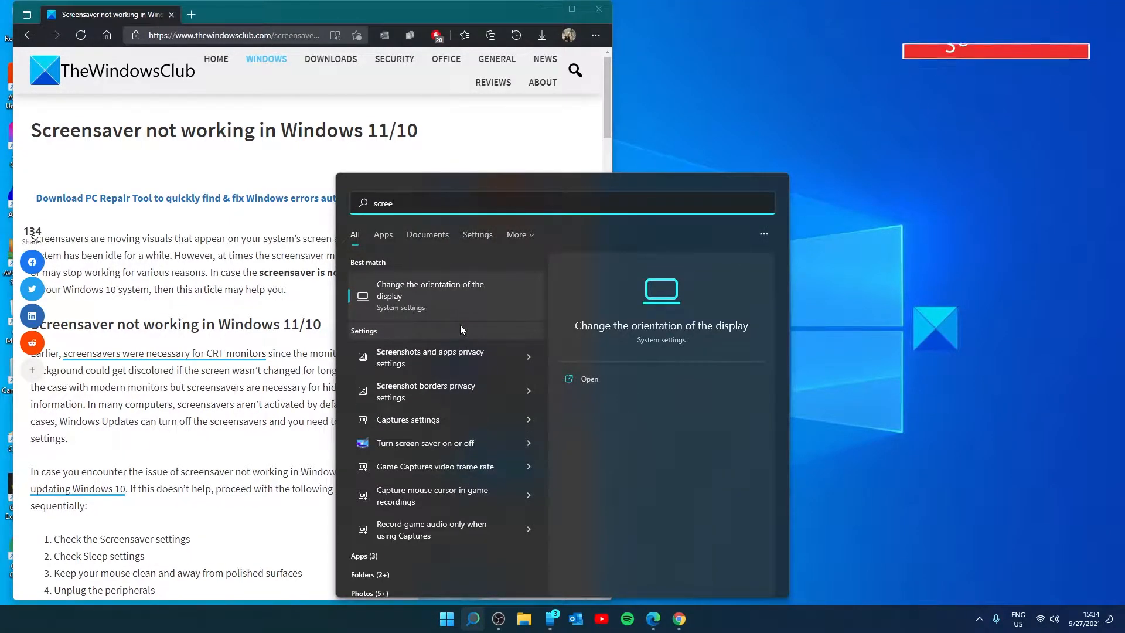
type("nsav")
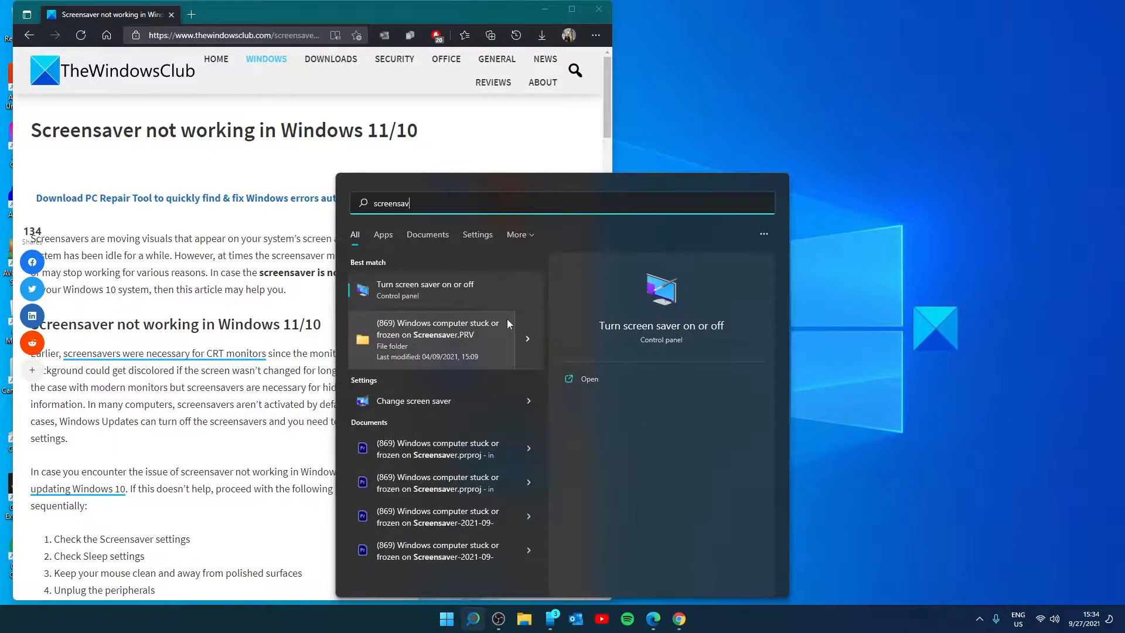
left_click(424, 289)
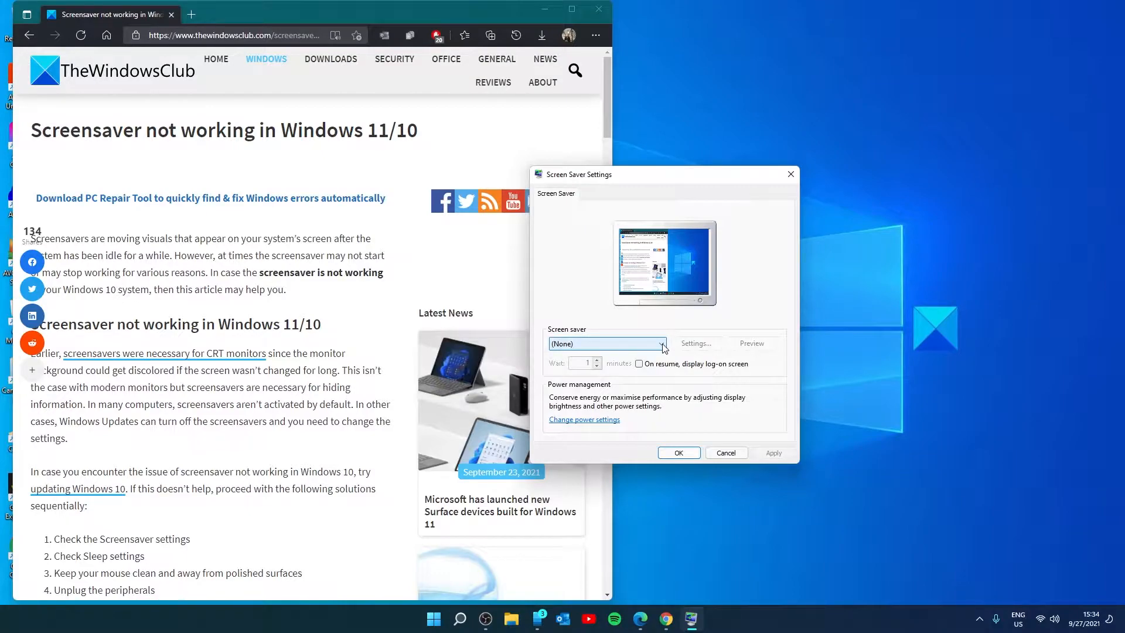
left_click(661, 342)
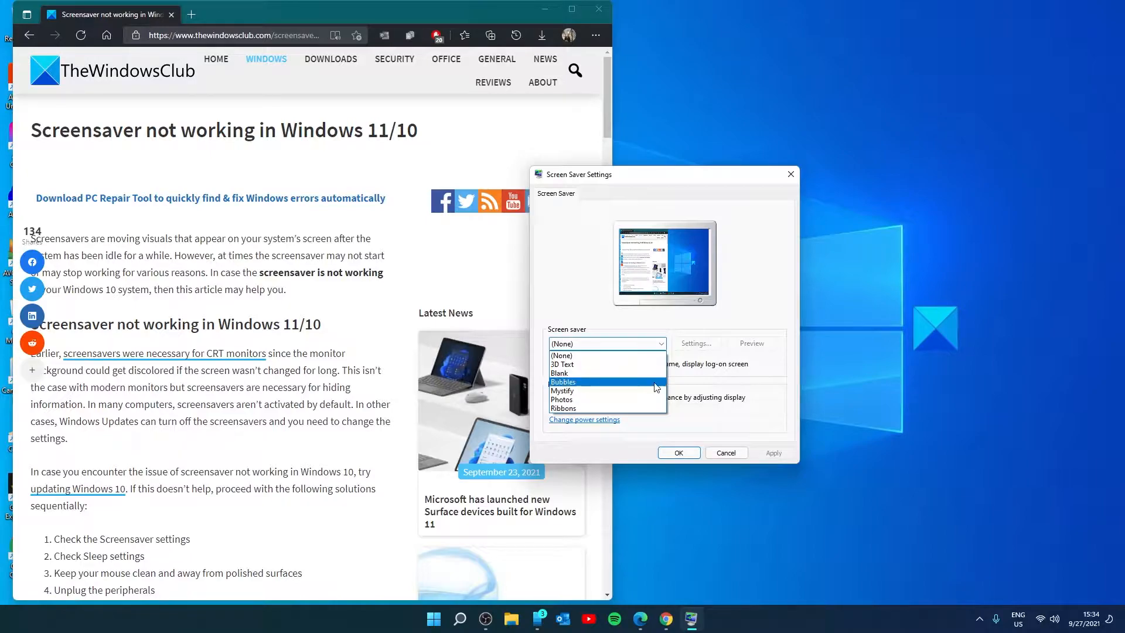
left_click(563, 407)
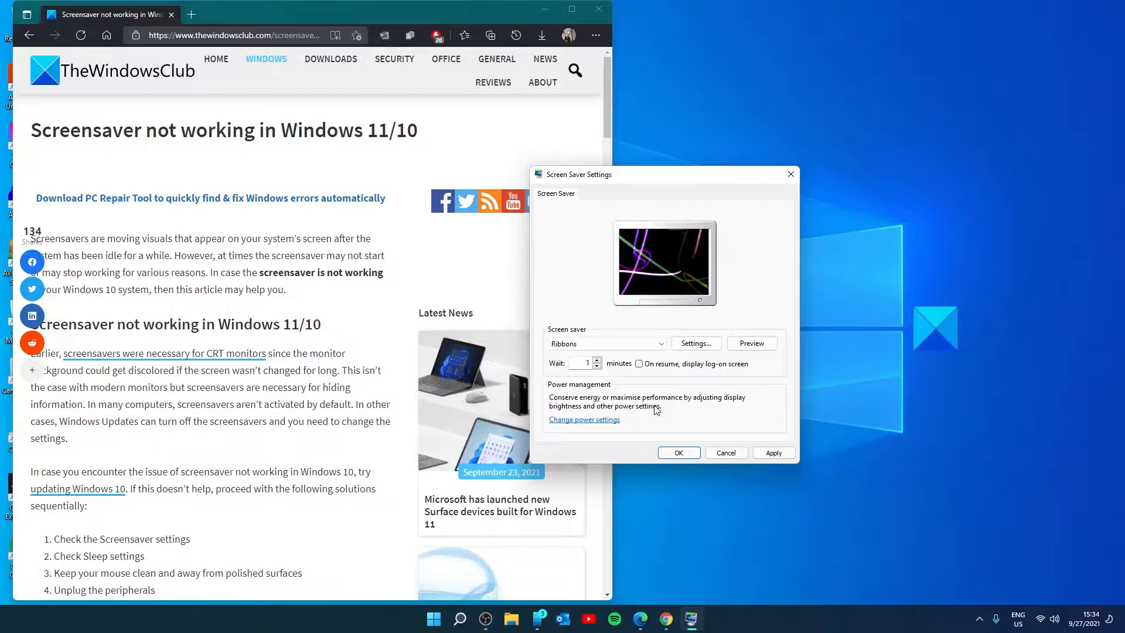
left_click(751, 343)
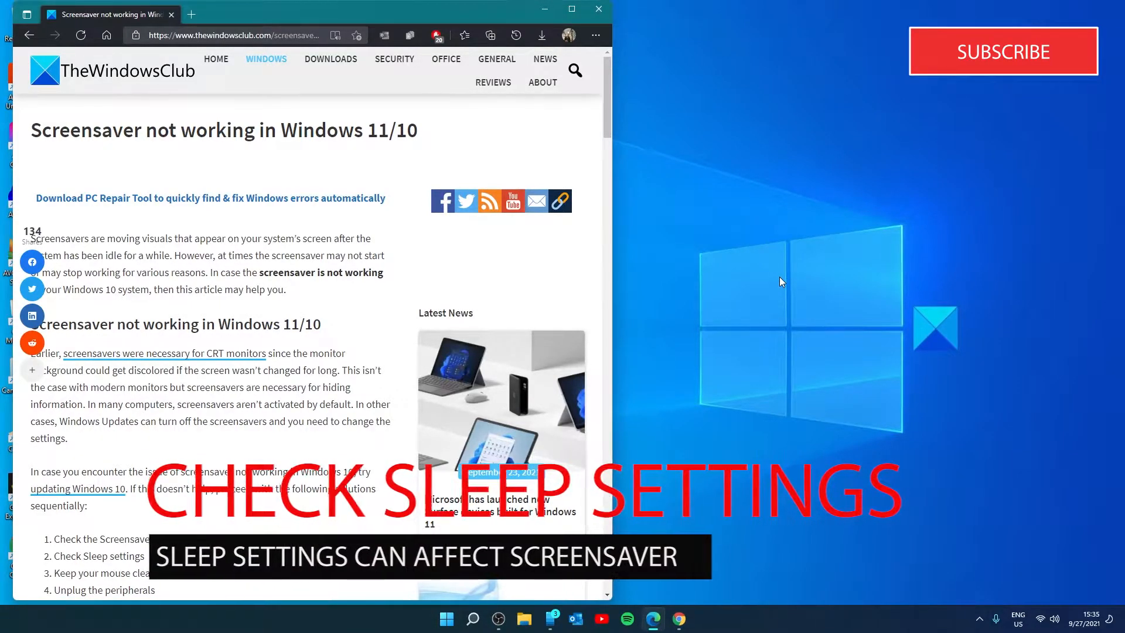
In Power & sleep settings, set plugged-in screen off to 30 minutes and sleep to 1 hour
left_click(472, 618)
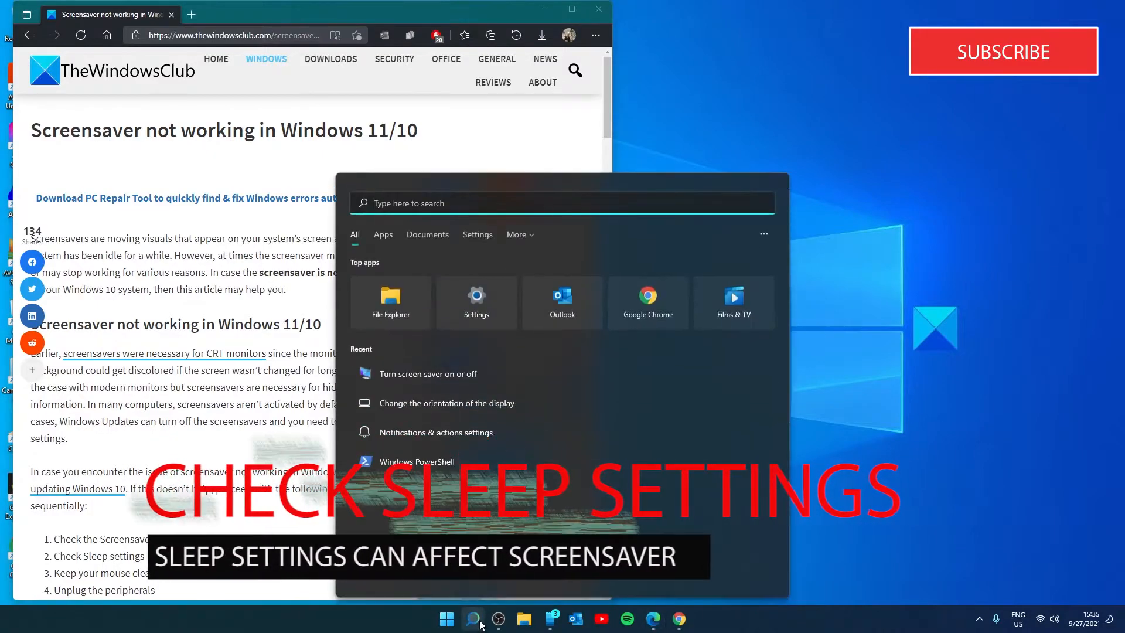
type("sle")
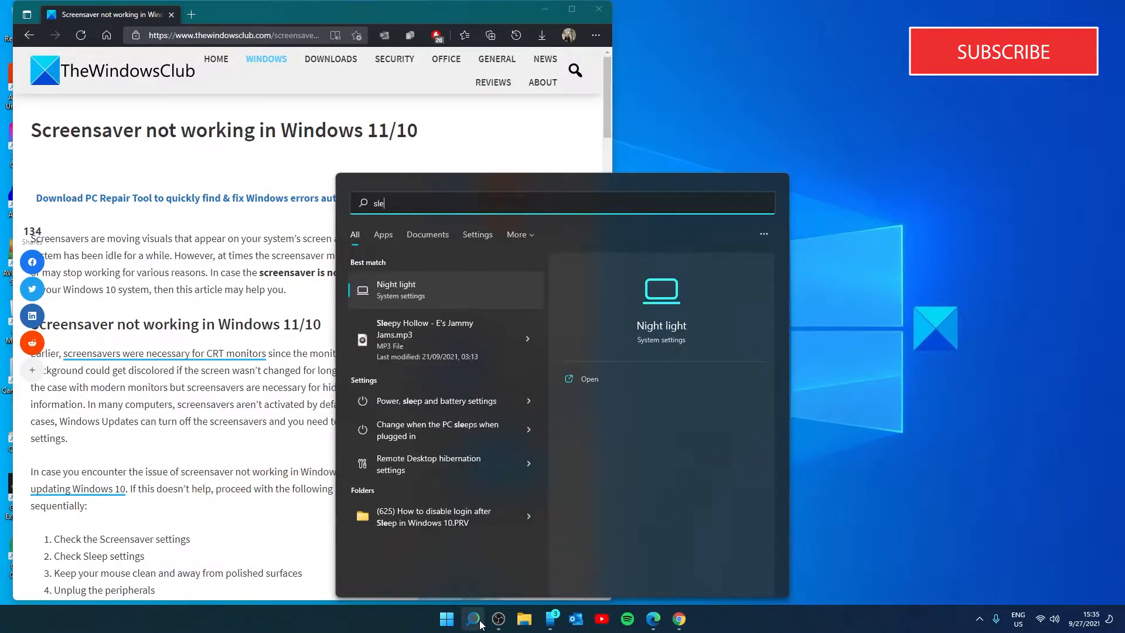
left_click(435, 401)
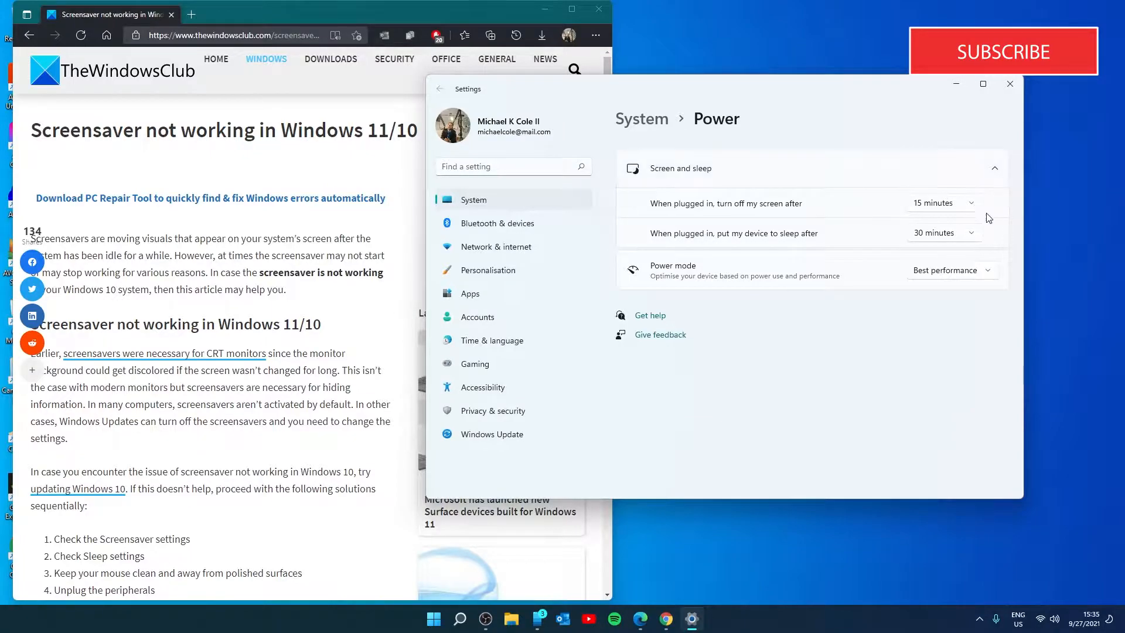
mouse_move(973, 208)
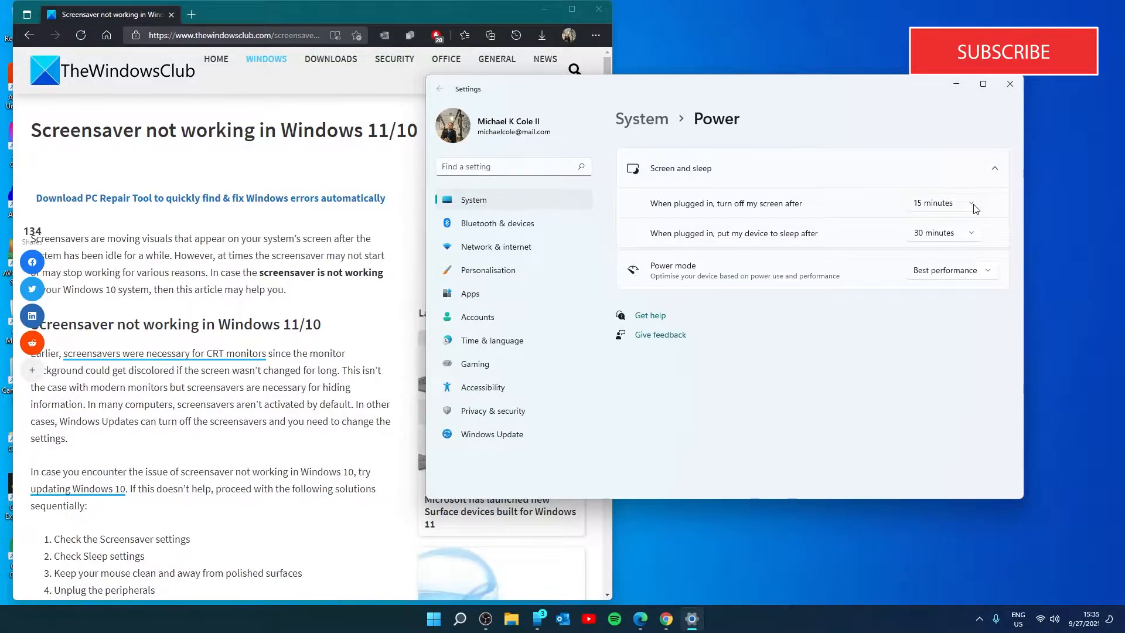
mouse_move(1012, 71)
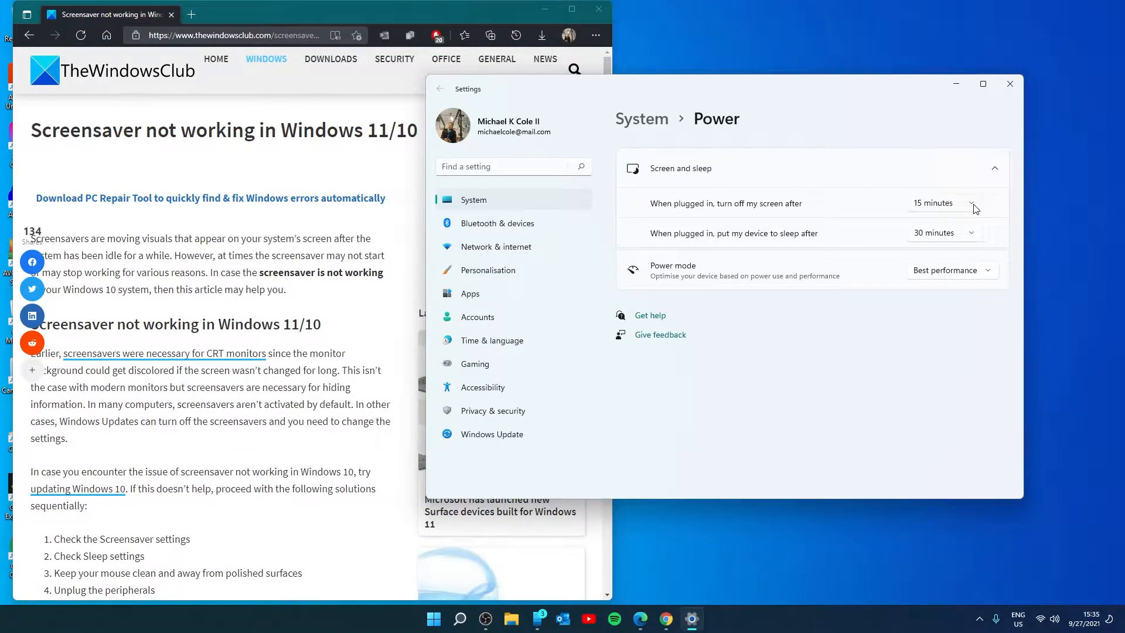
mouse_move(676, 236)
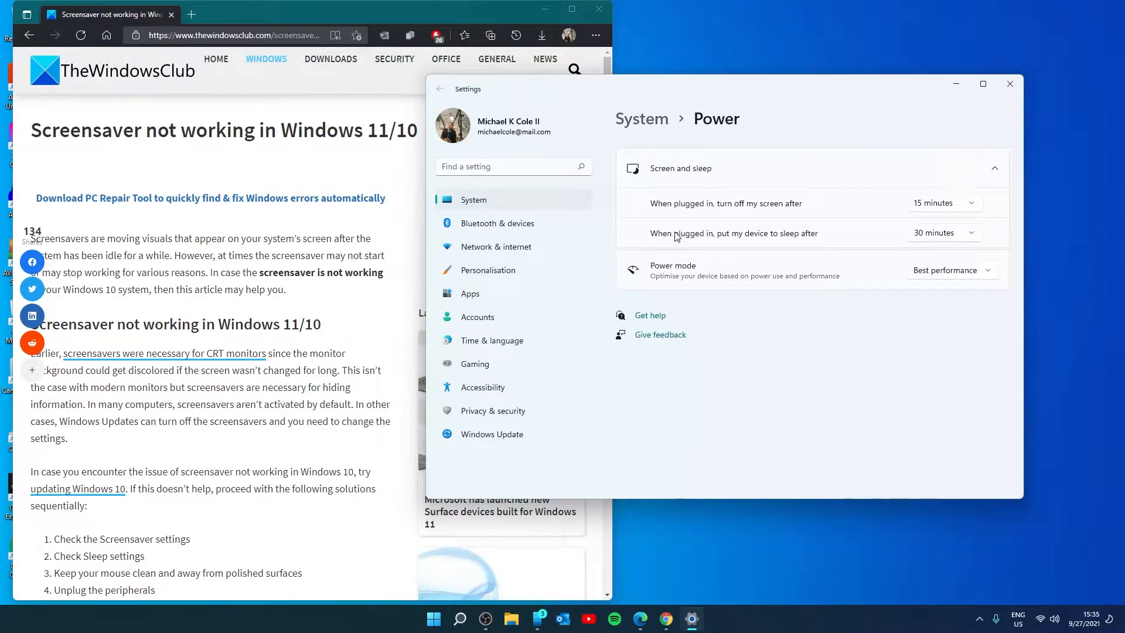
mouse_move(810, 214)
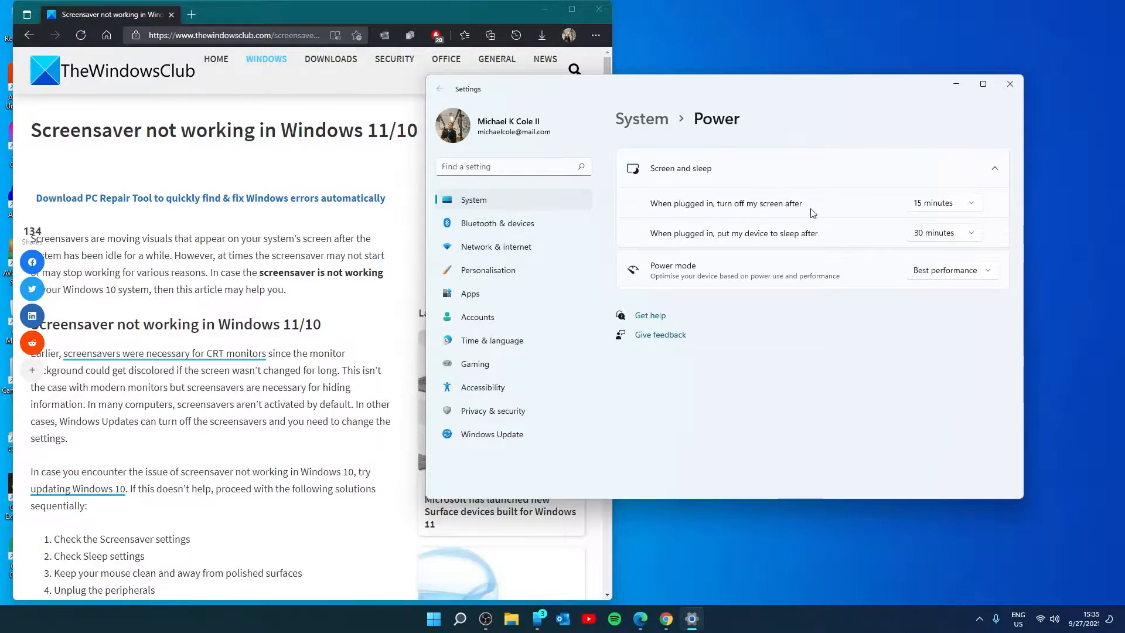
left_click(942, 202)
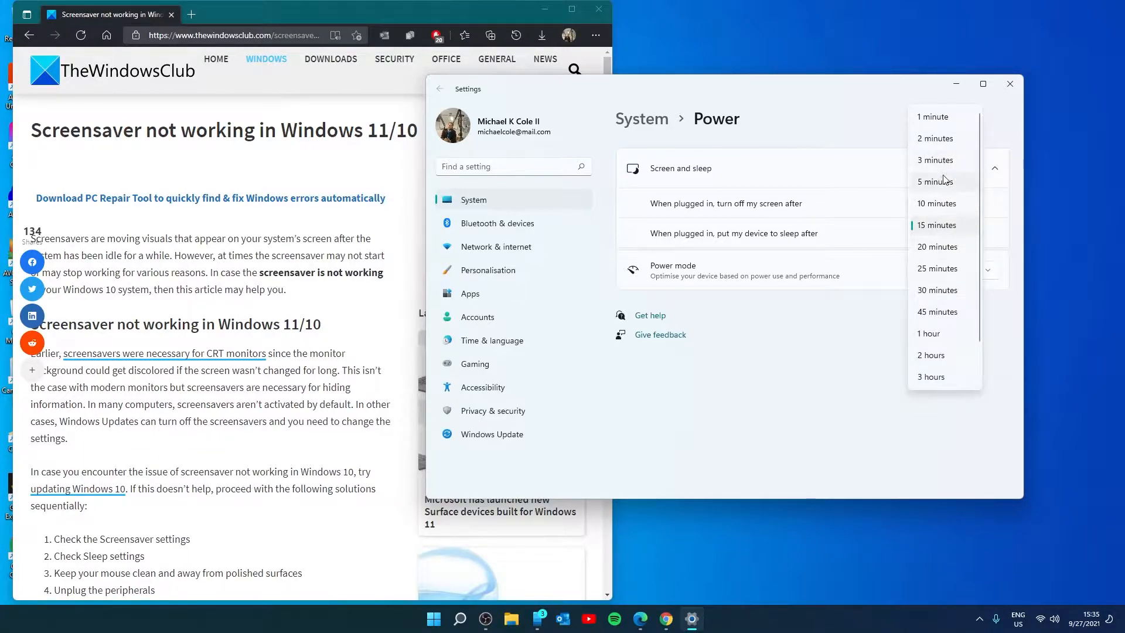
left_click(936, 290)
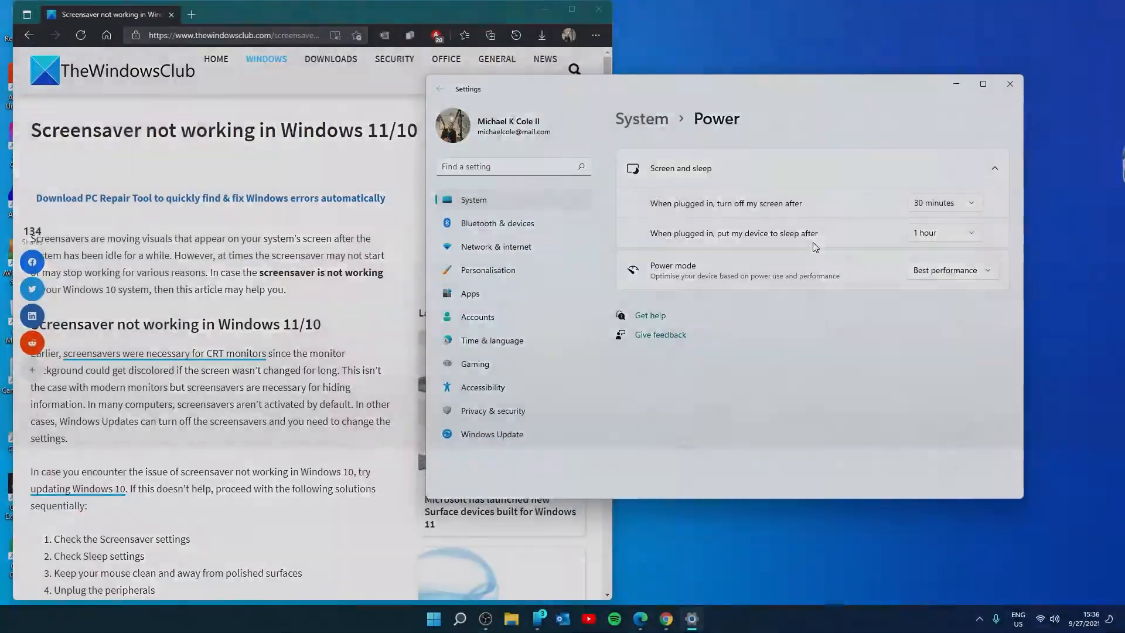
left_click(1009, 83)
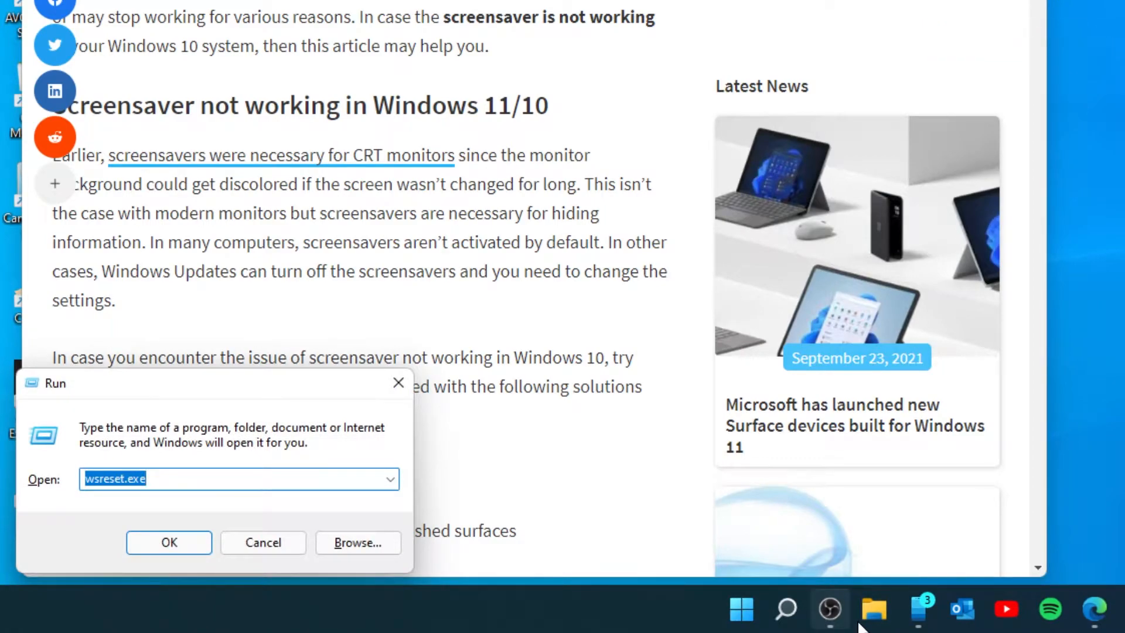
Open powercfg.cpl and restore the Balanced plan's default settings, confirming with Yes
type("pow")
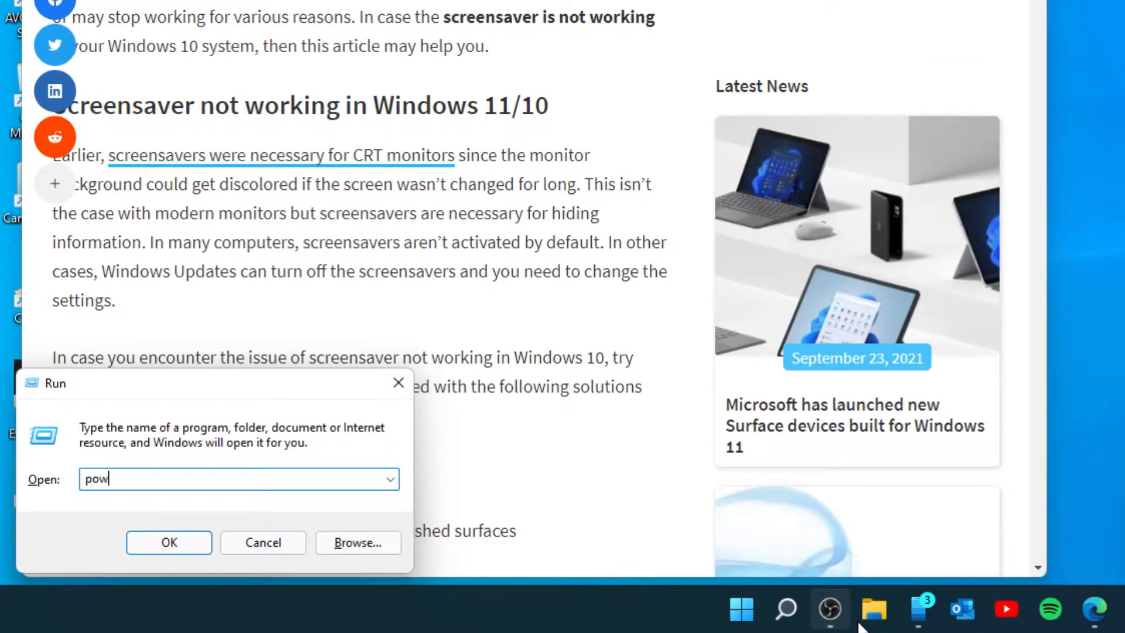
type("er")
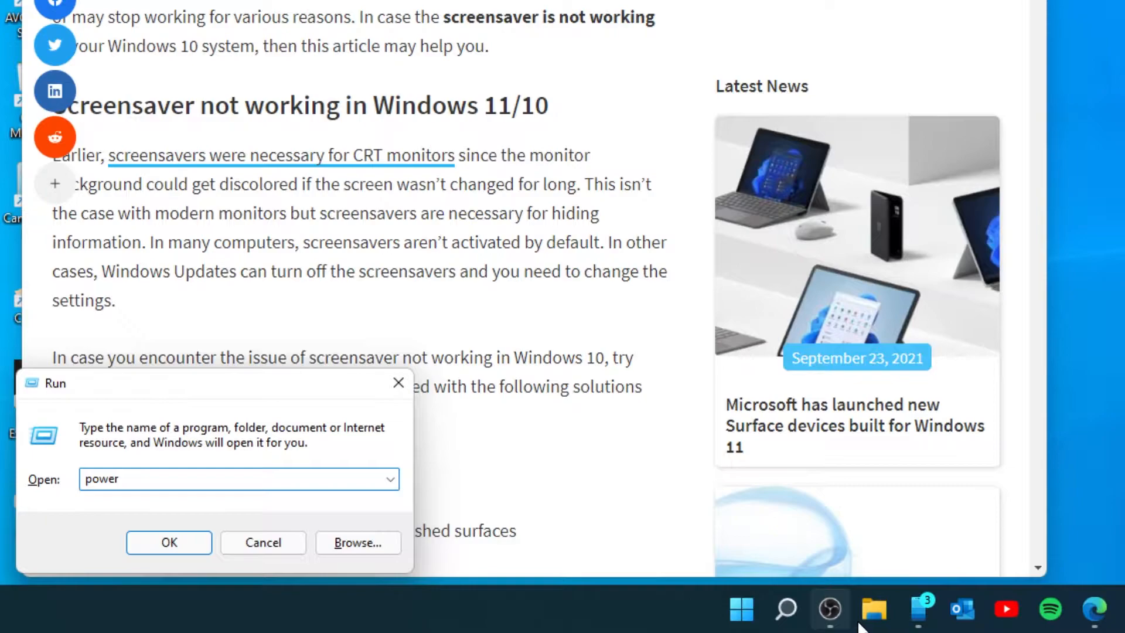
type("cfg")
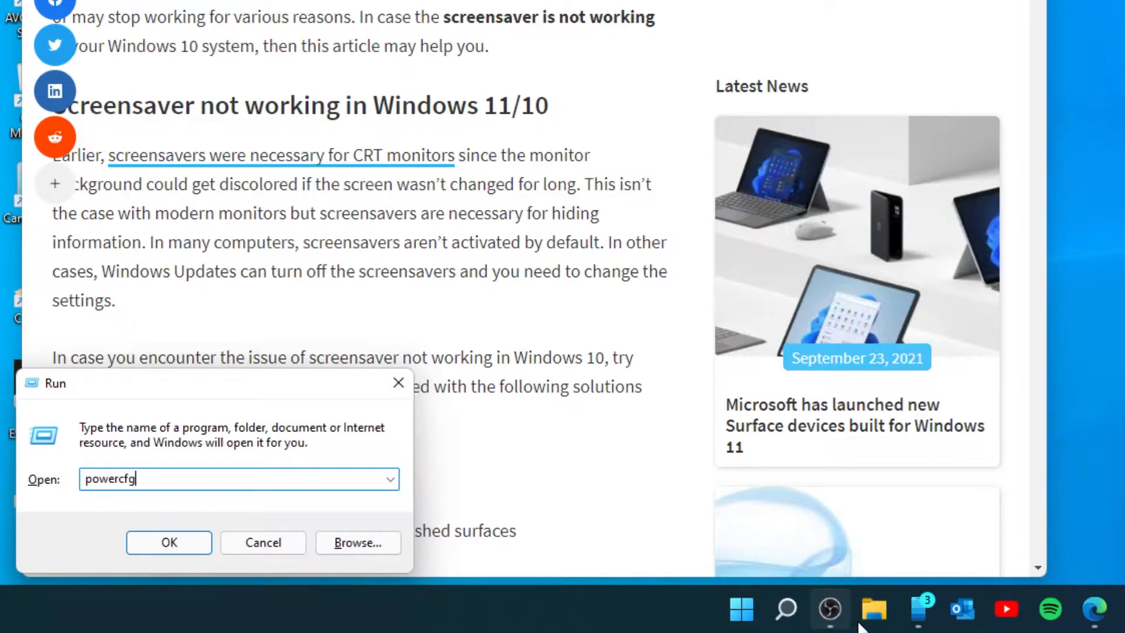
type(".cpl")
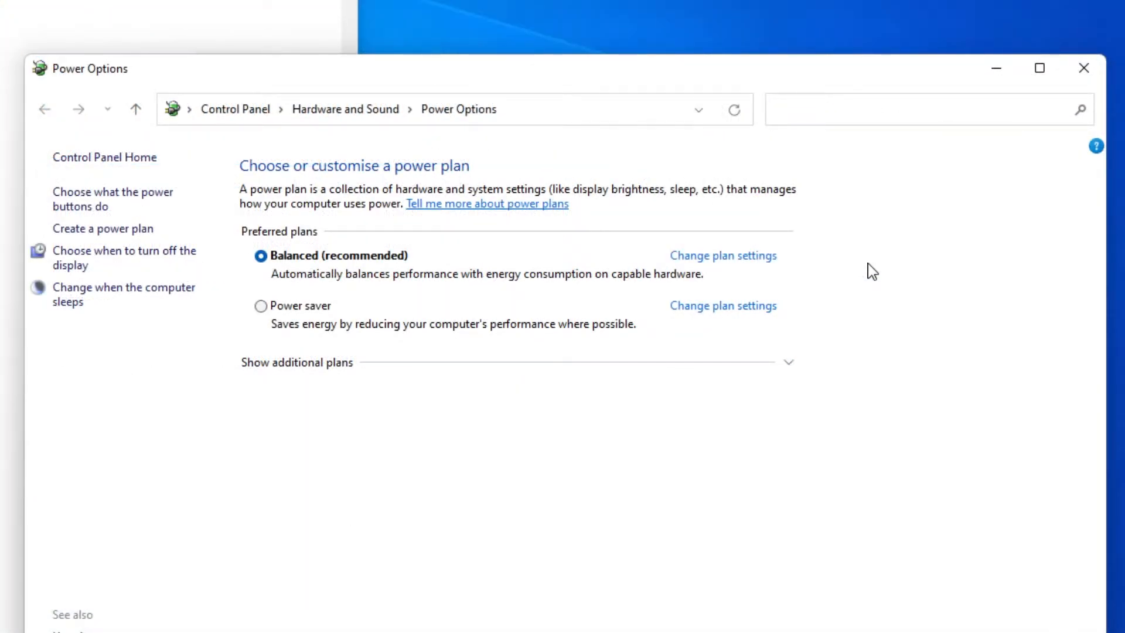
mouse_move(723, 255)
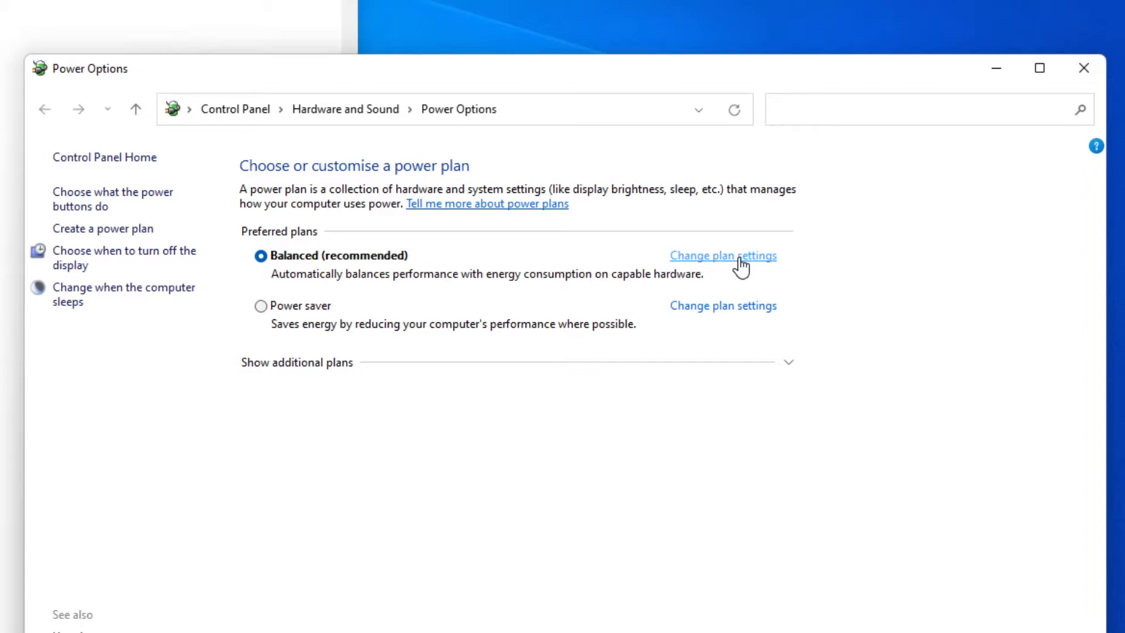
left_click(723, 255)
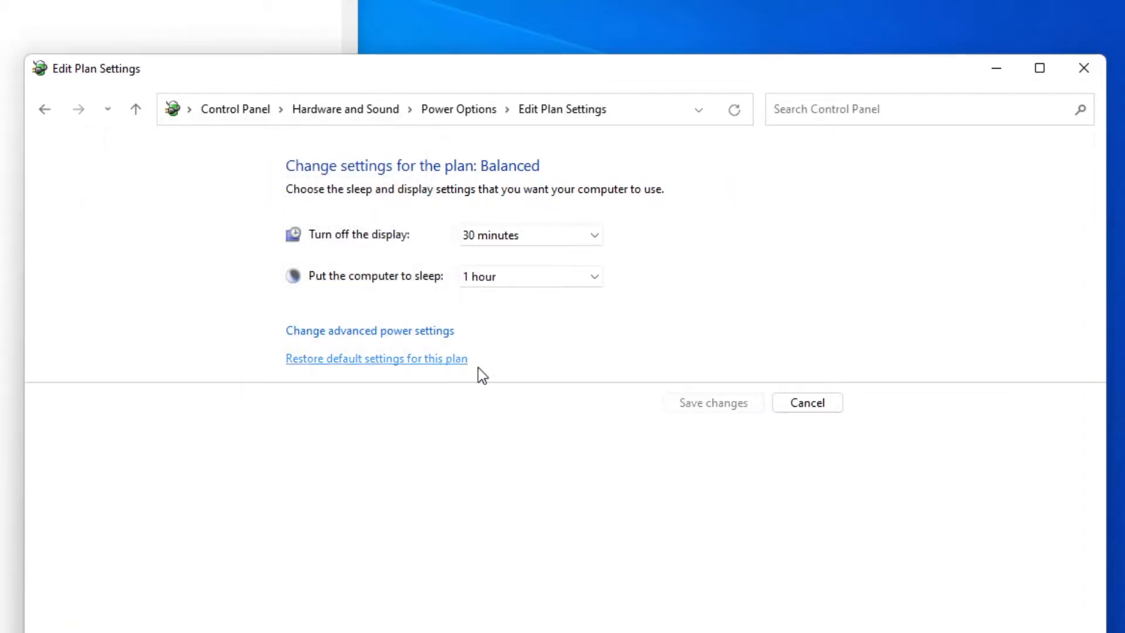
mouse_move(406, 384)
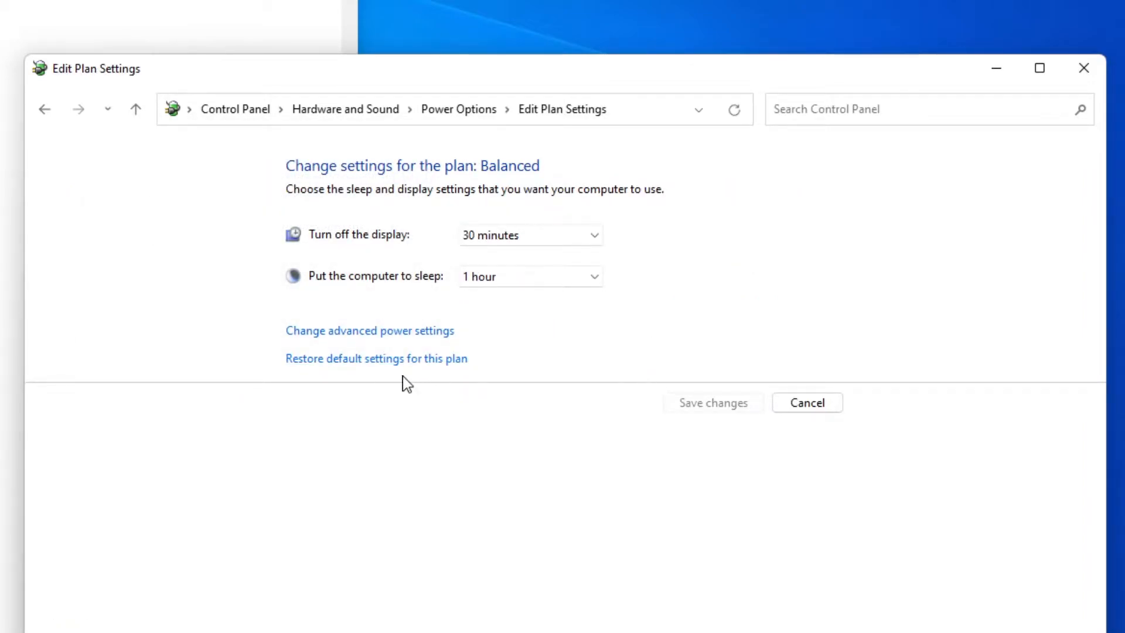
mouse_move(402, 368)
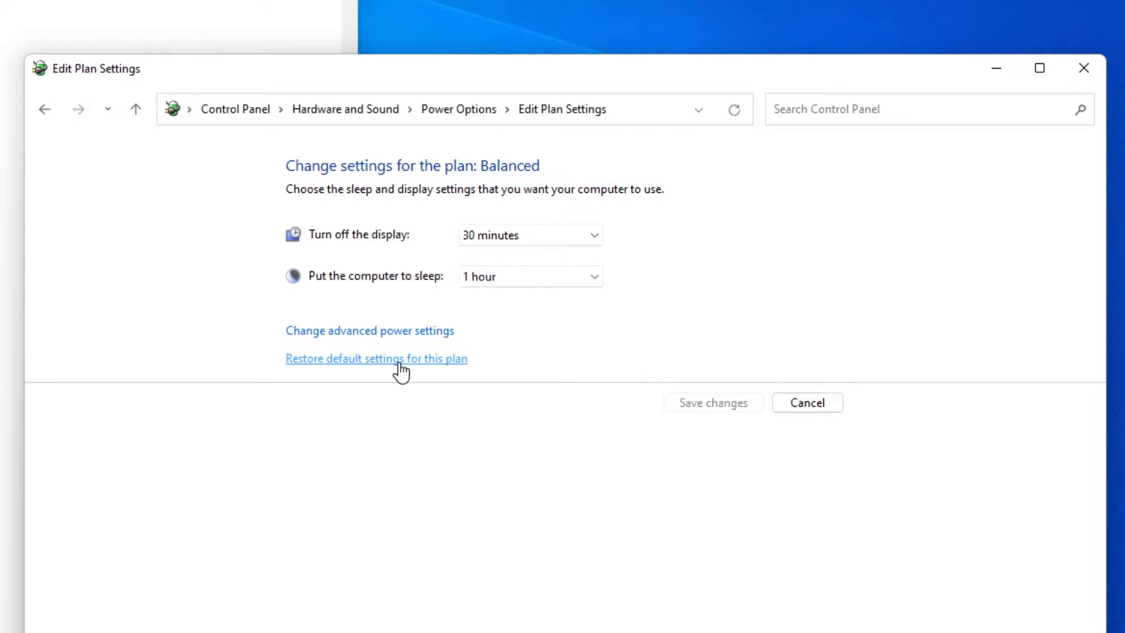
left_click(376, 358)
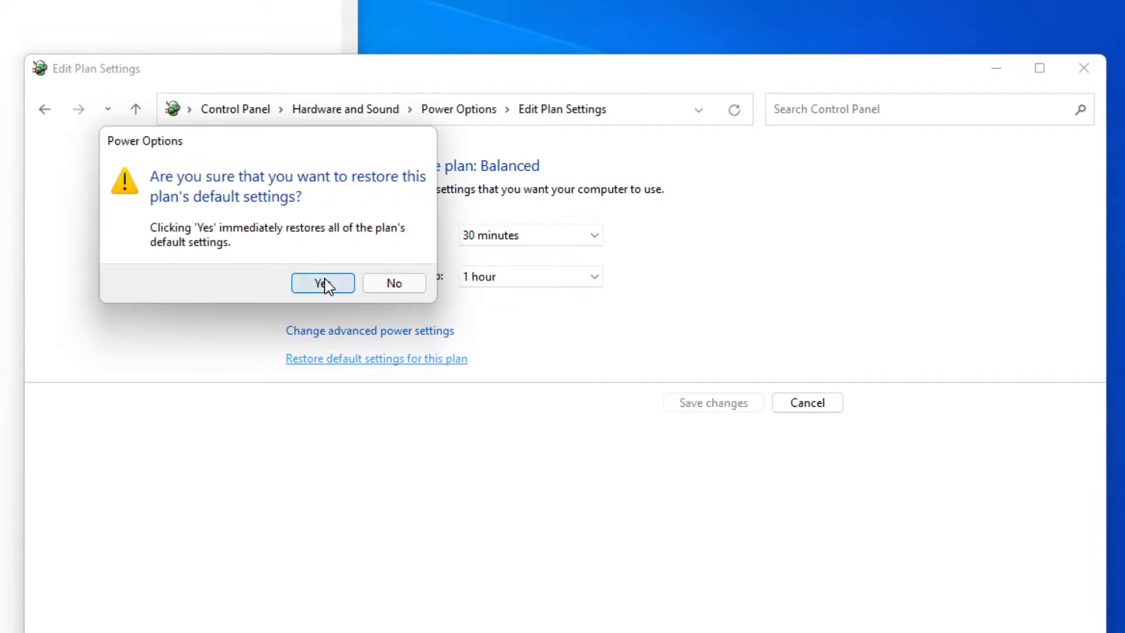
left_click(322, 282)
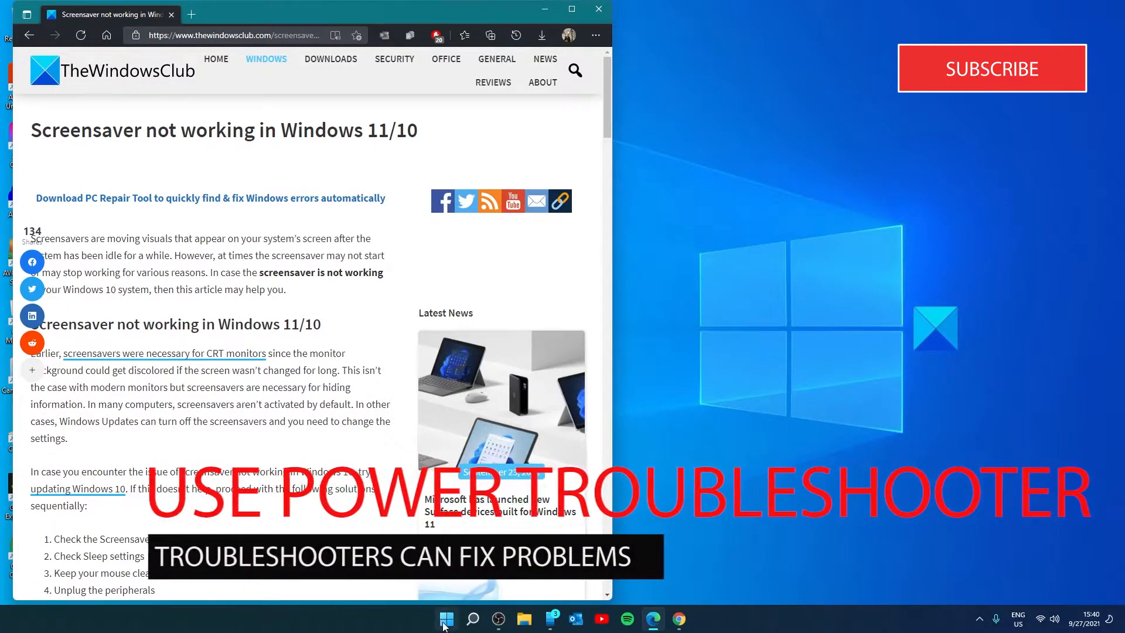
Run the Power troubleshooter from the other troubleshooters list in Settings
left_click(446, 618)
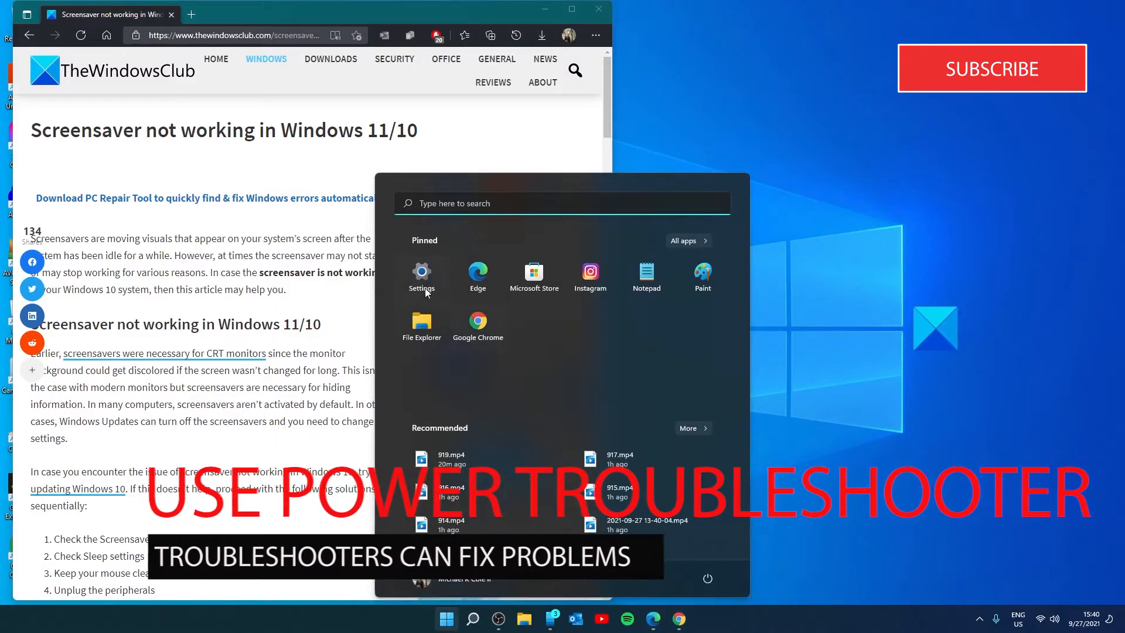
left_click(421, 278)
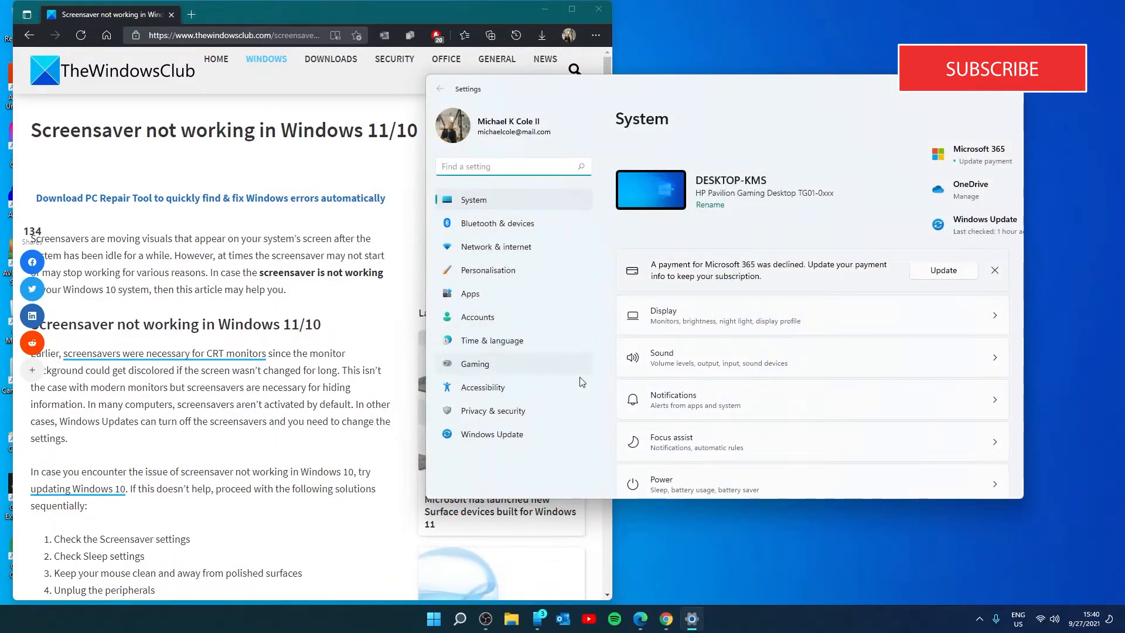
scroll("down", 3)
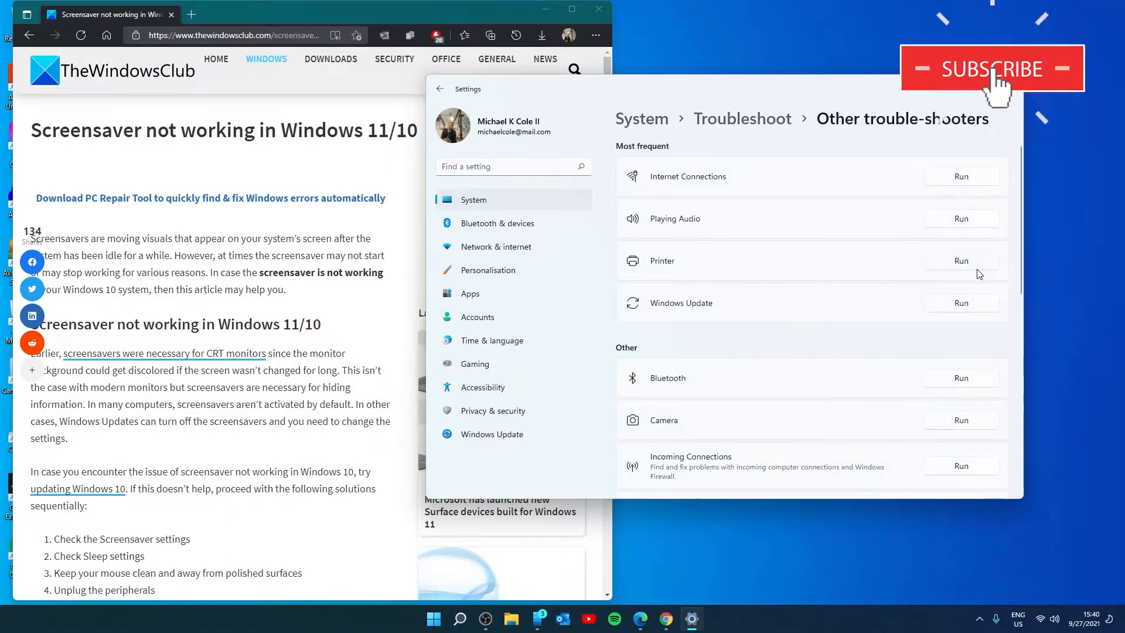
scroll("down", 3)
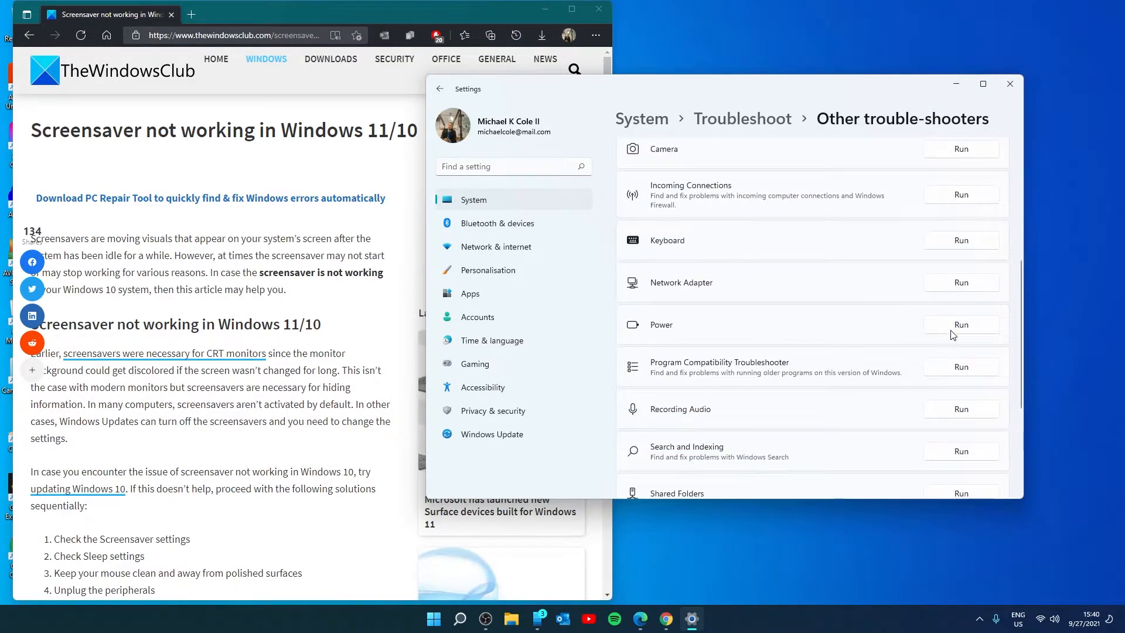
left_click(961, 324)
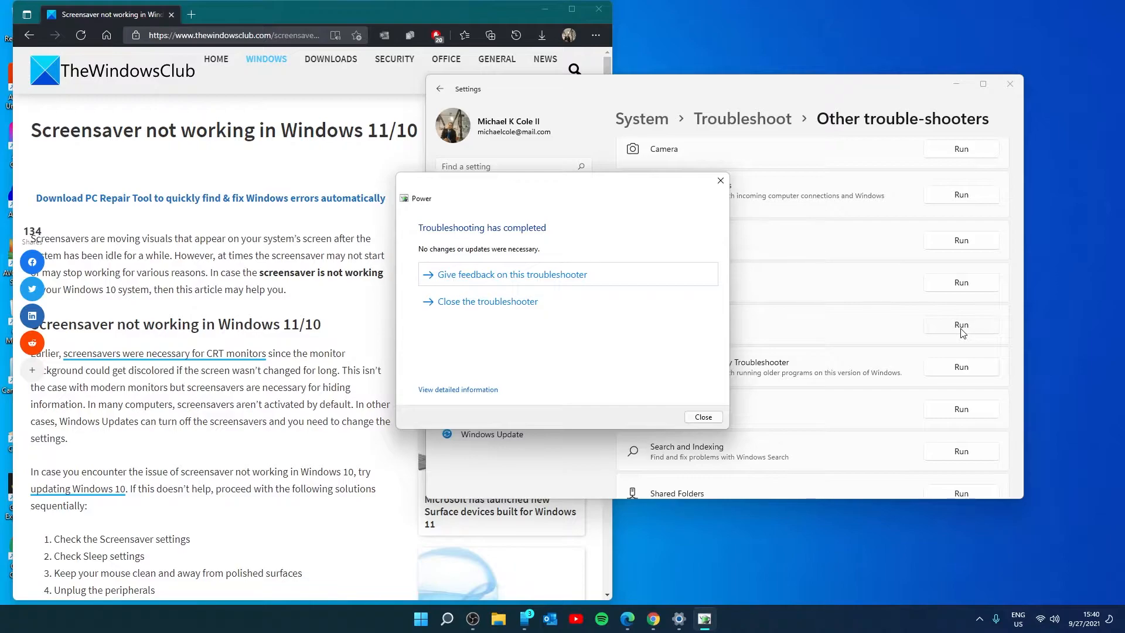
Close the completed Power troubleshooter, which found no changes necessary
left_click(702, 416)
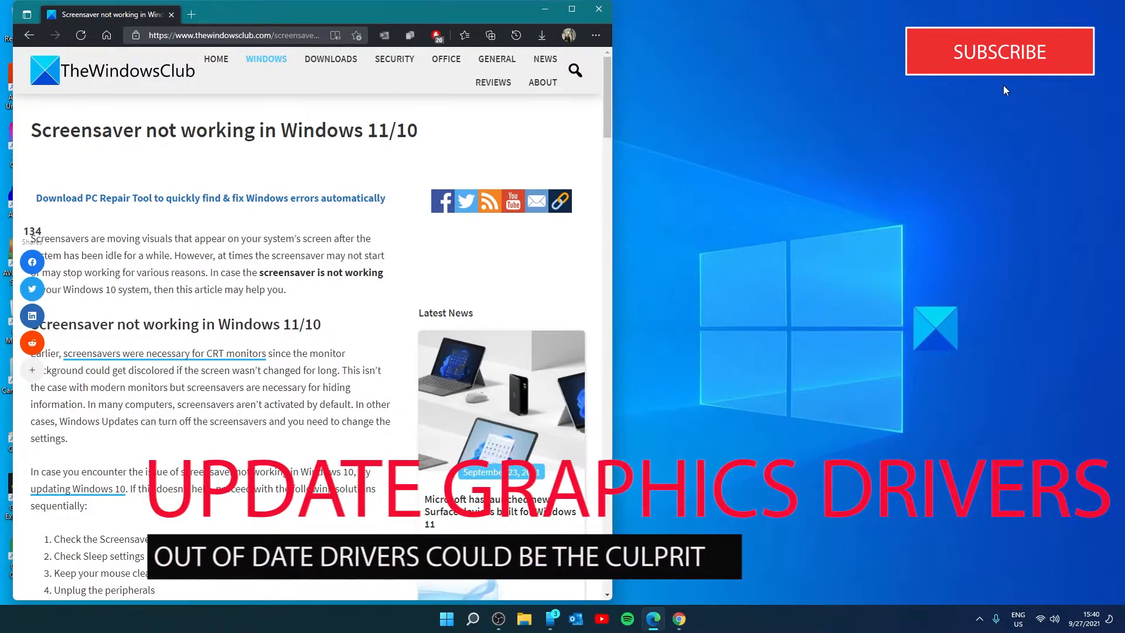
Open the NVIDIA GeForce GTX 1650 SUPER's Properties Driver tab under Display adaptors
right_click(445, 619)
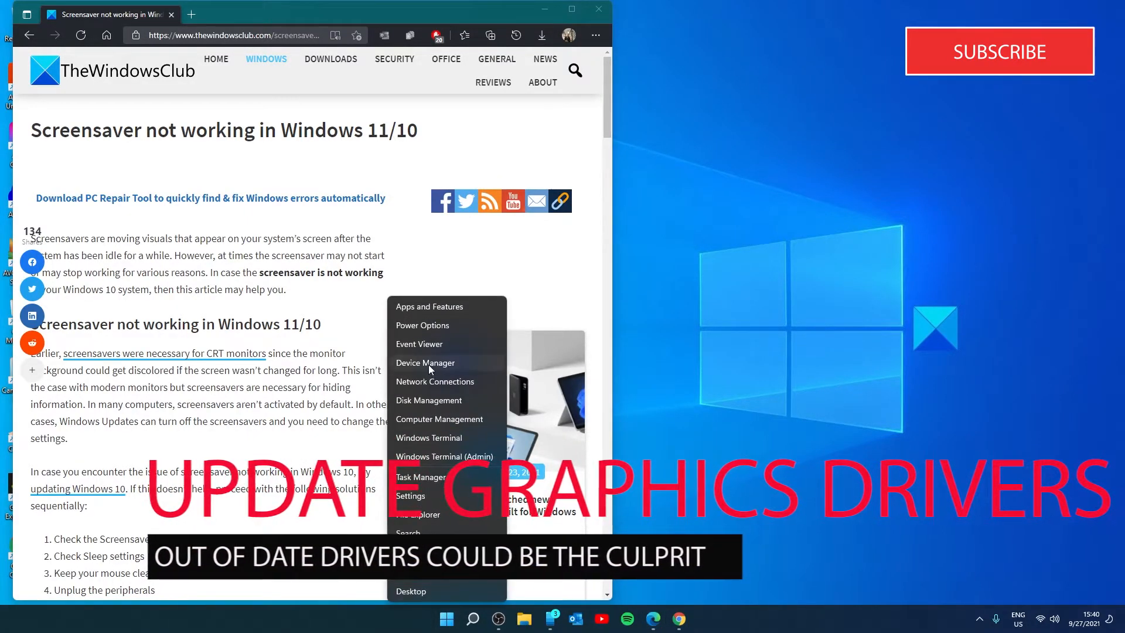
left_click(425, 362)
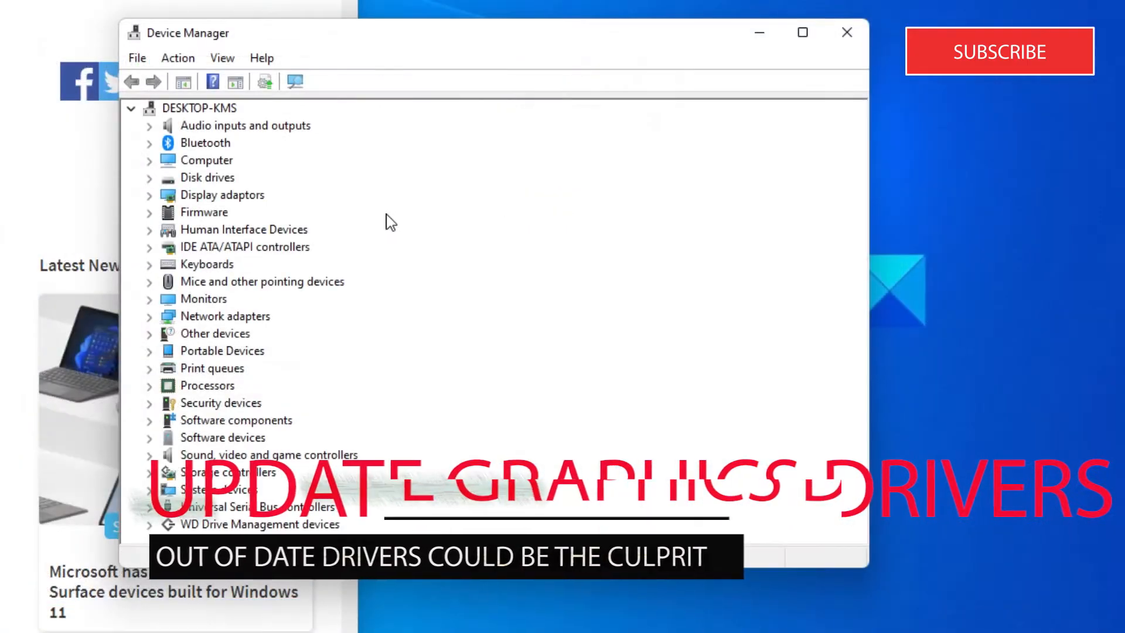
left_click(149, 195)
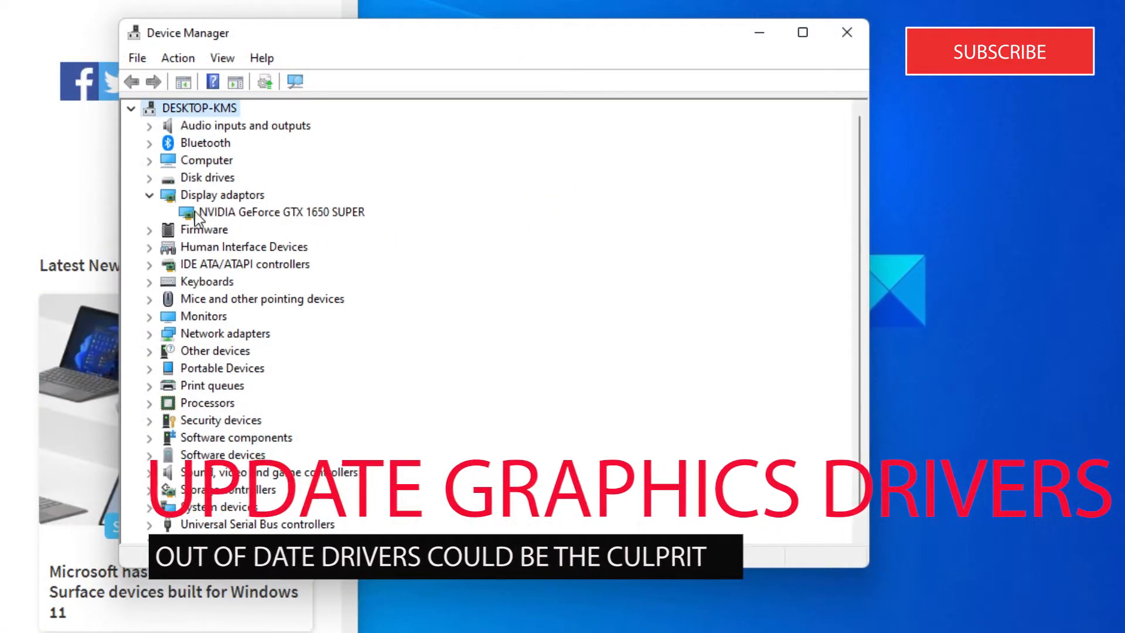
left_click(281, 211)
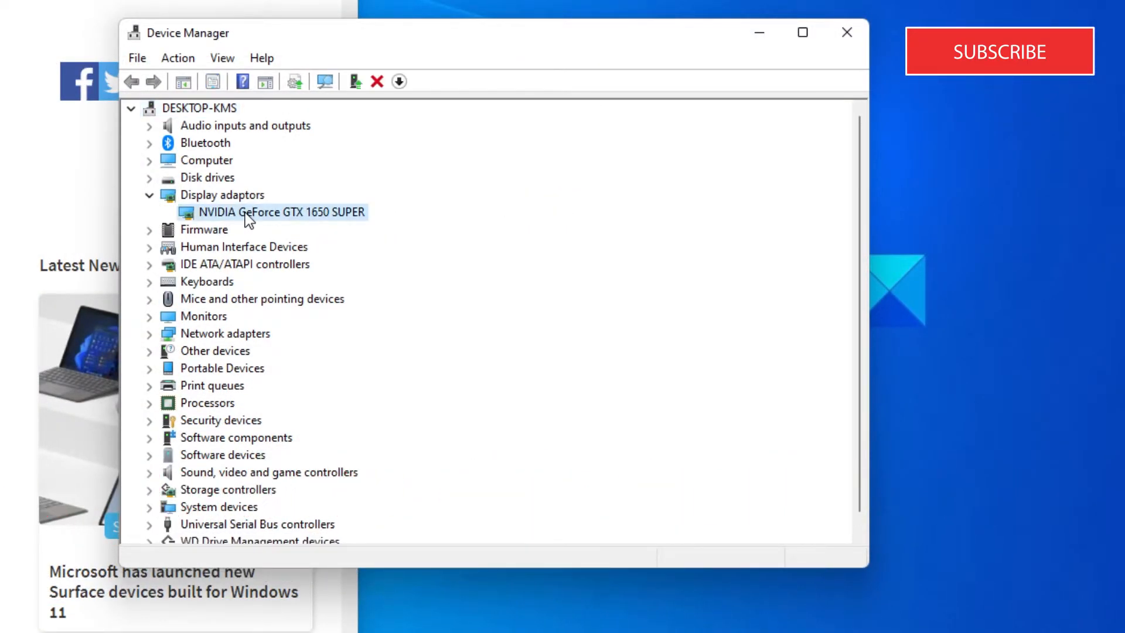
double_click(281, 211)
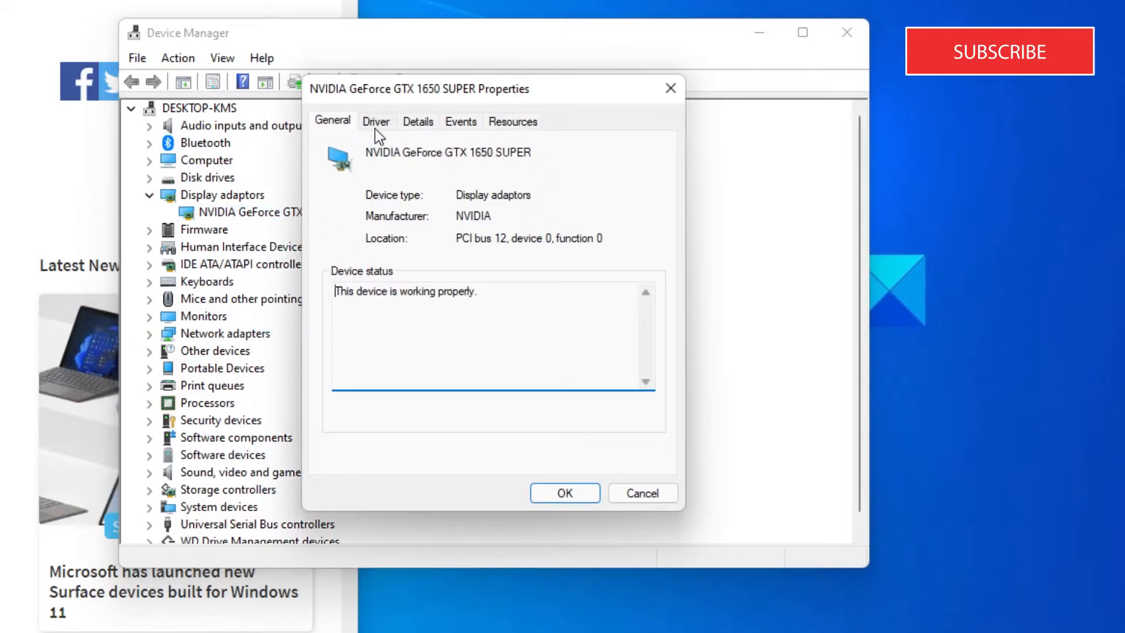
left_click(376, 120)
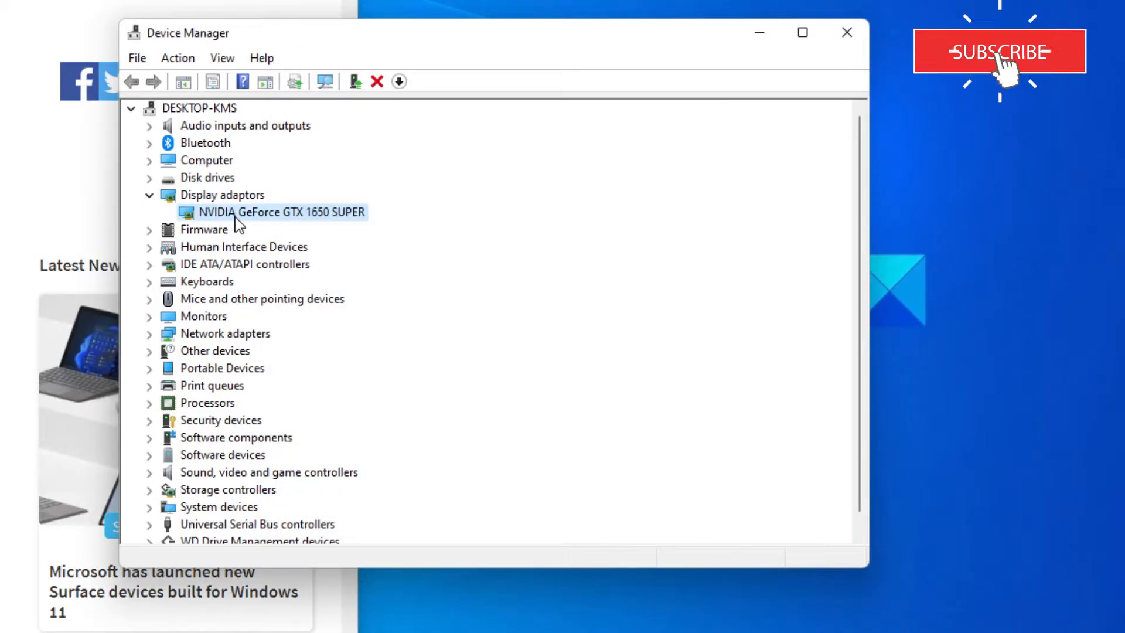
right_click(282, 212)
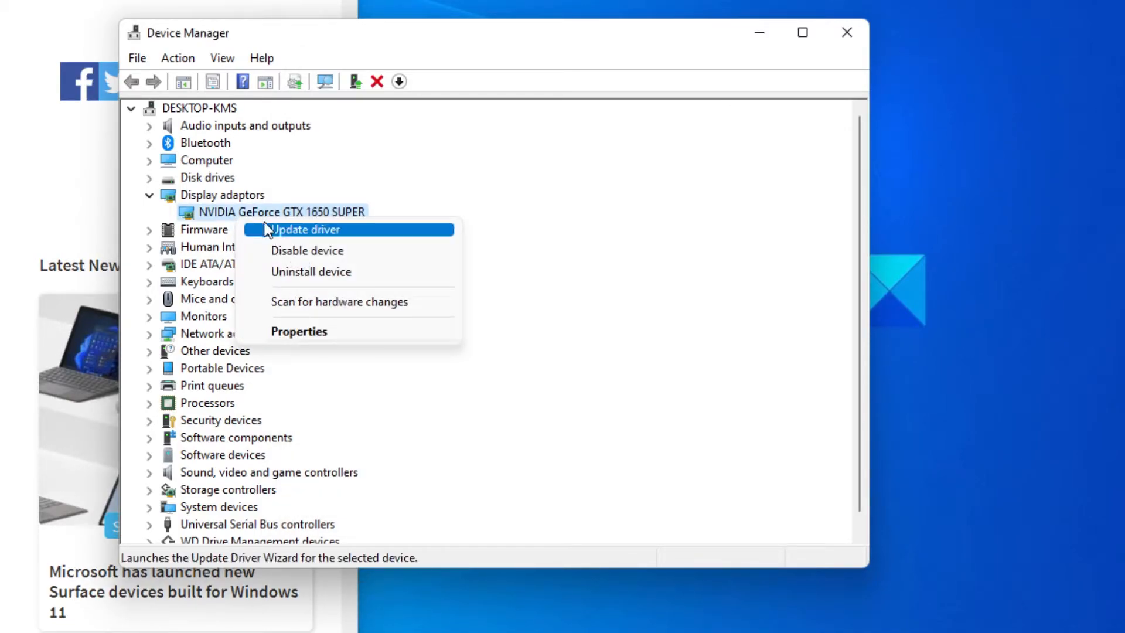
left_click(298, 331)
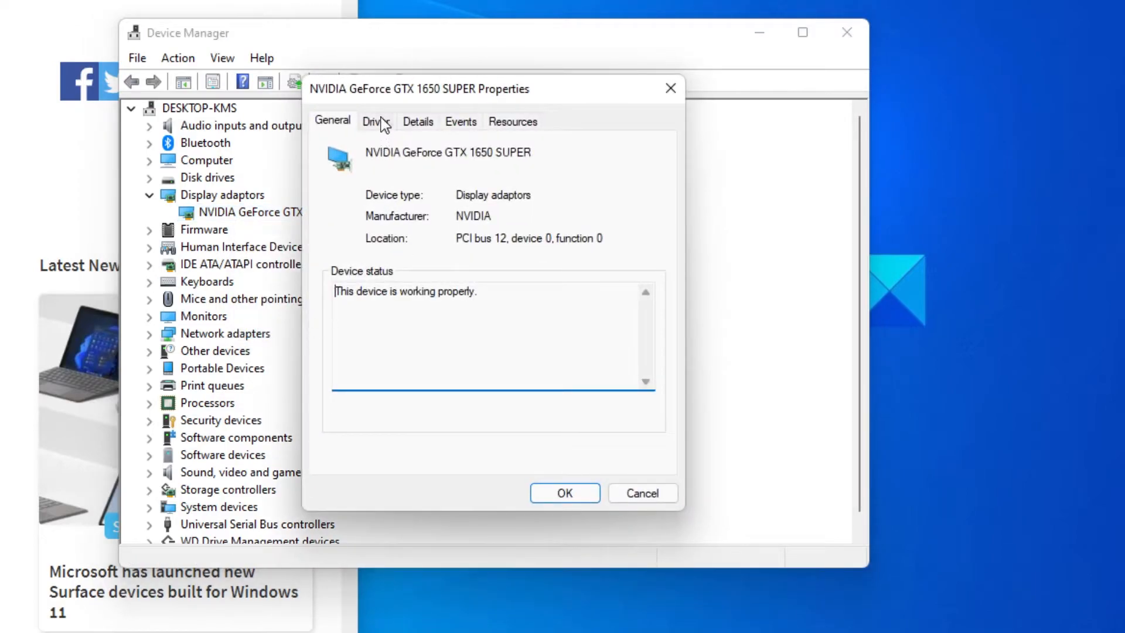
left_click(375, 120)
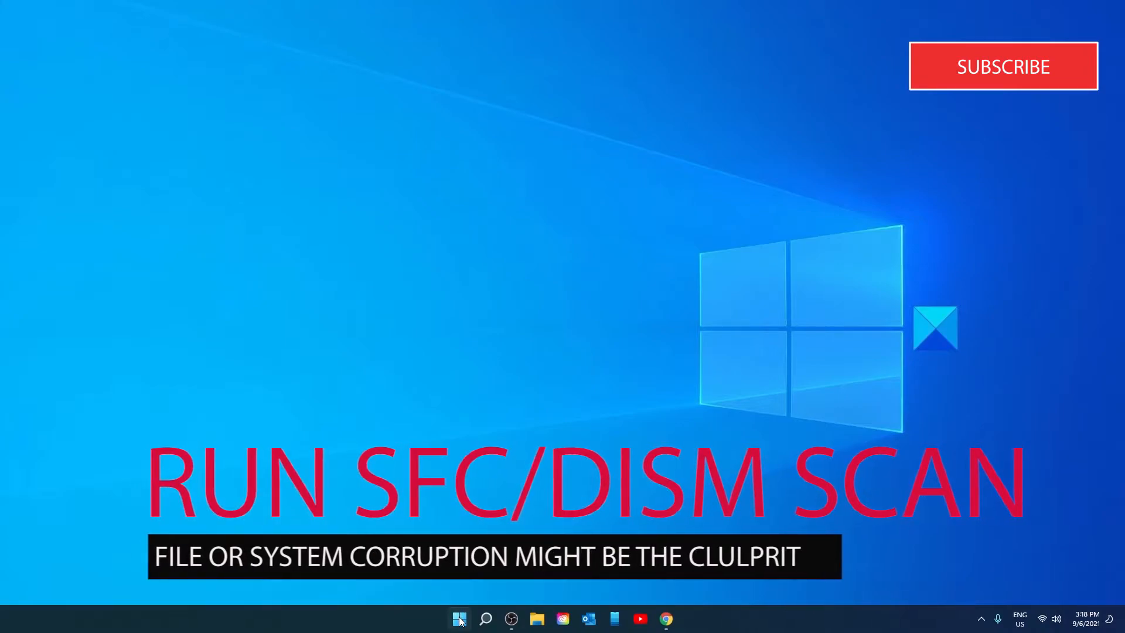
Launch an elevated Command Prompt from the Windows Search results
left_click(458, 619)
type("coo")
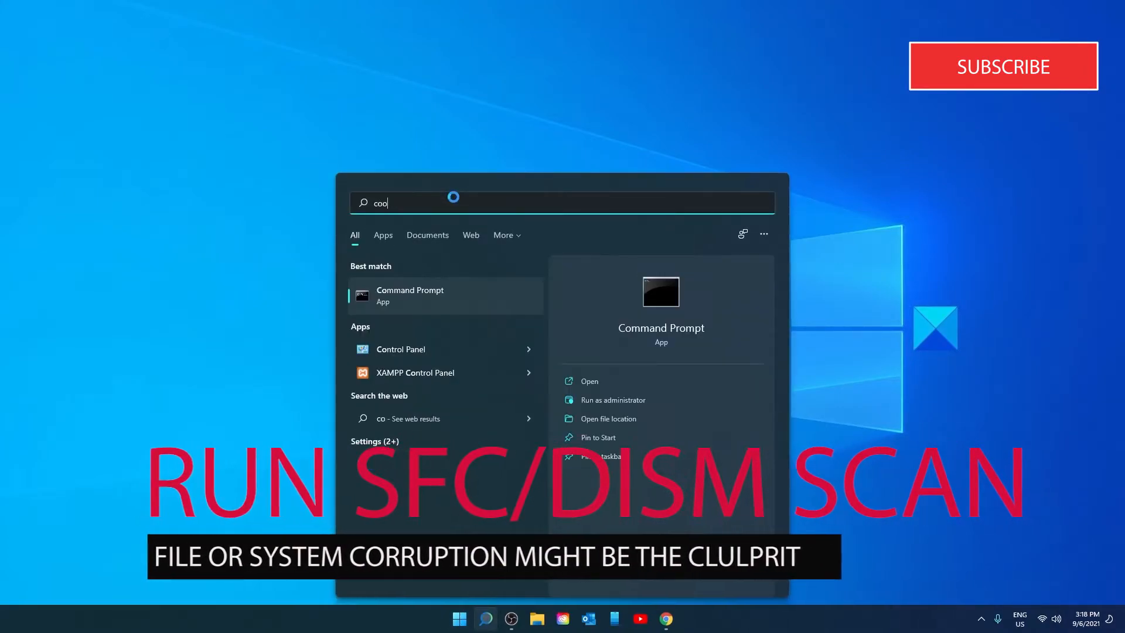
type("m")
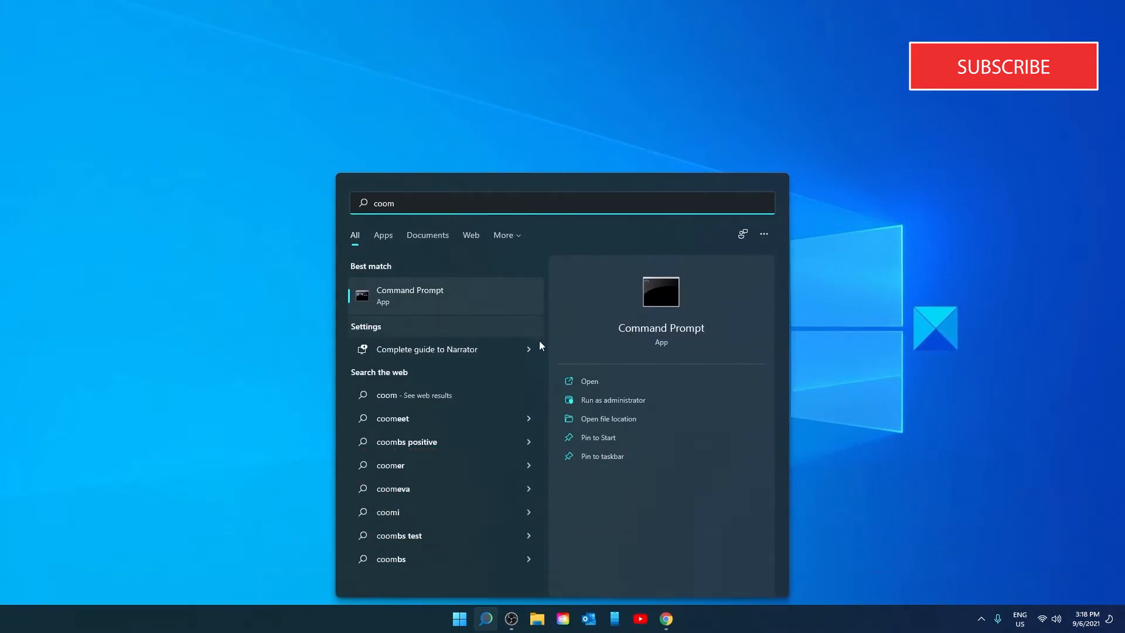
left_click(613, 400)
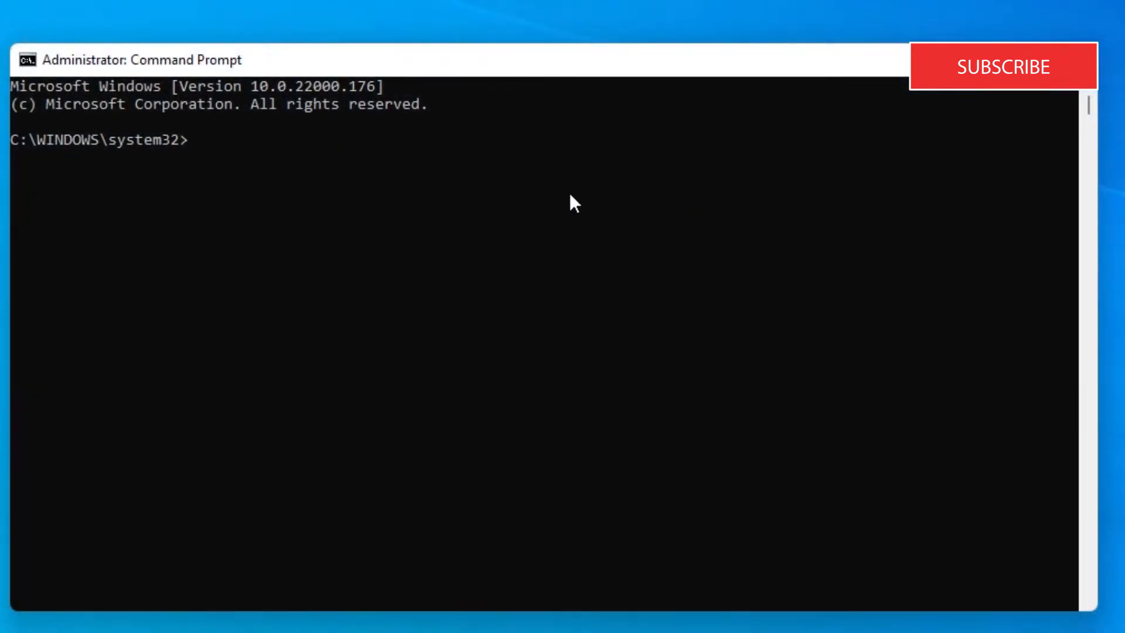
Run sfc /scannow until verification reaches 100% with no integrity violations
type("s")
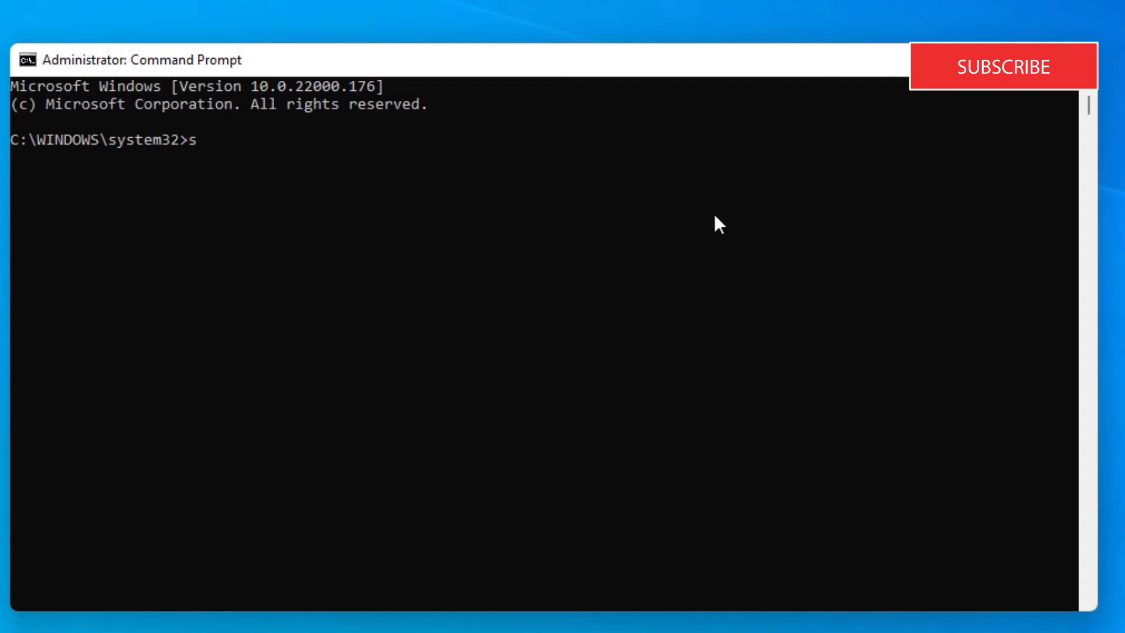
type("fc")
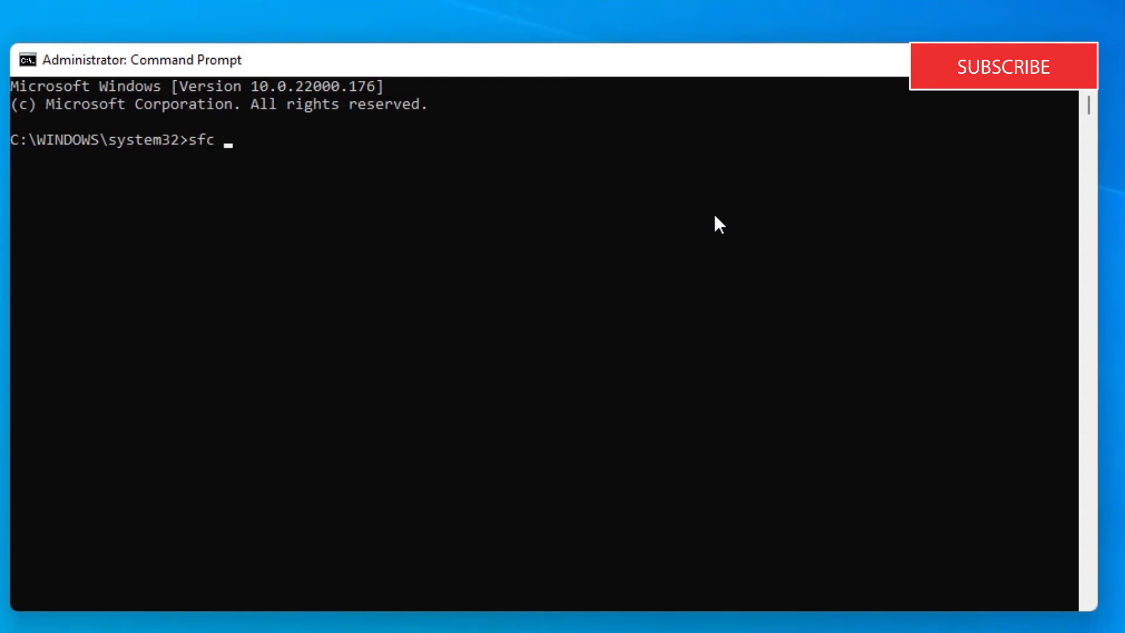
type("/scan")
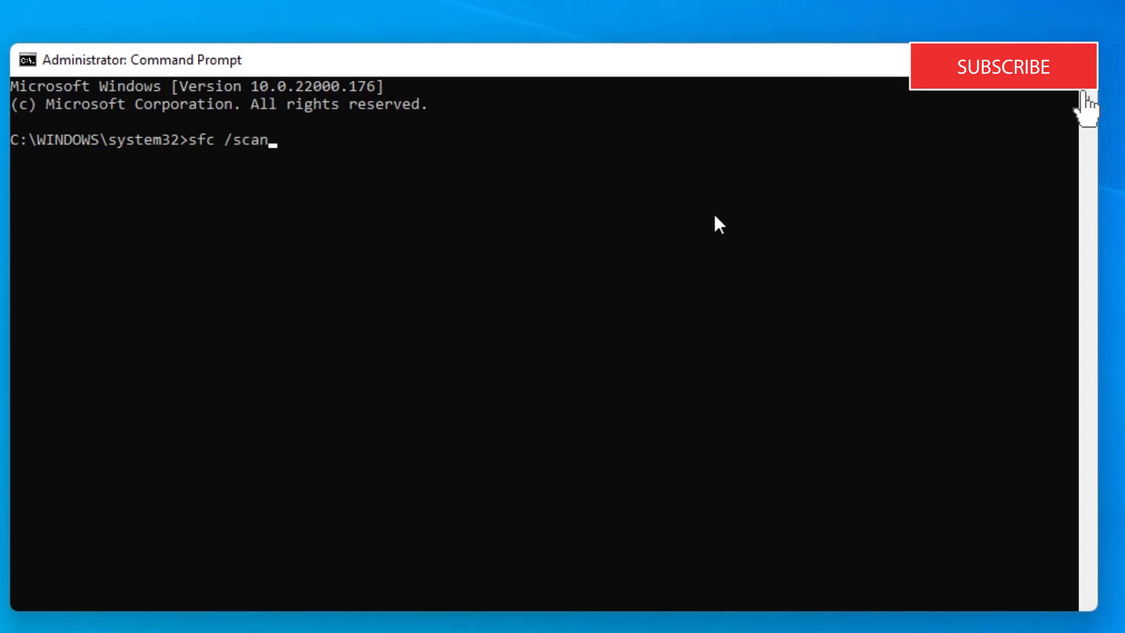
type("now")
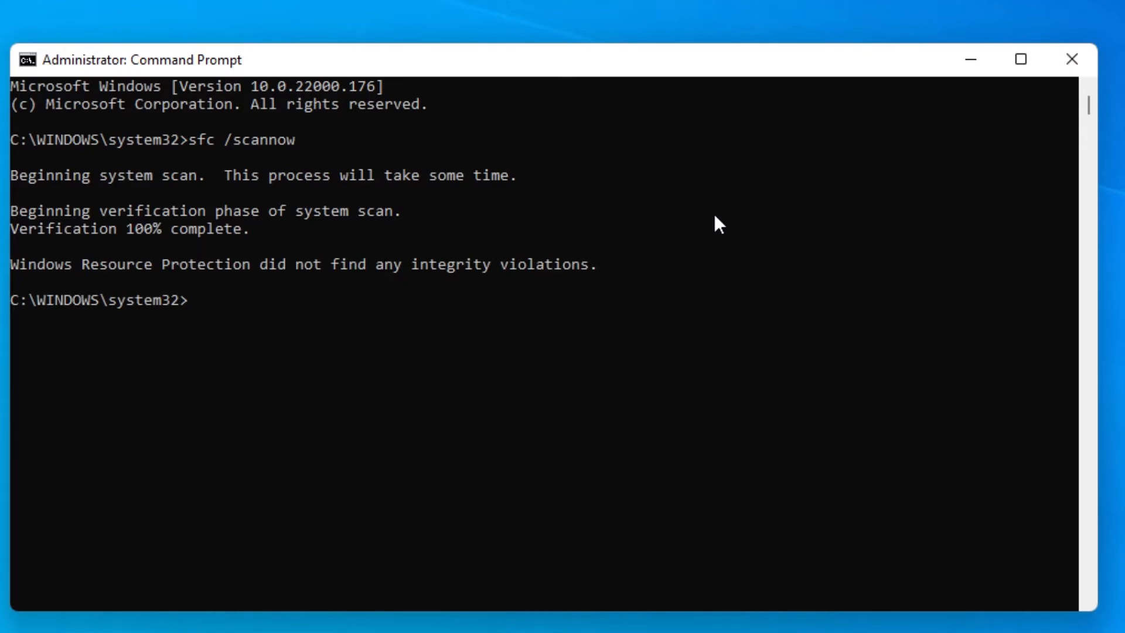
Run dism.exe /online /cleanup-image /restorehealth to successful completion, then type exit
type("d")
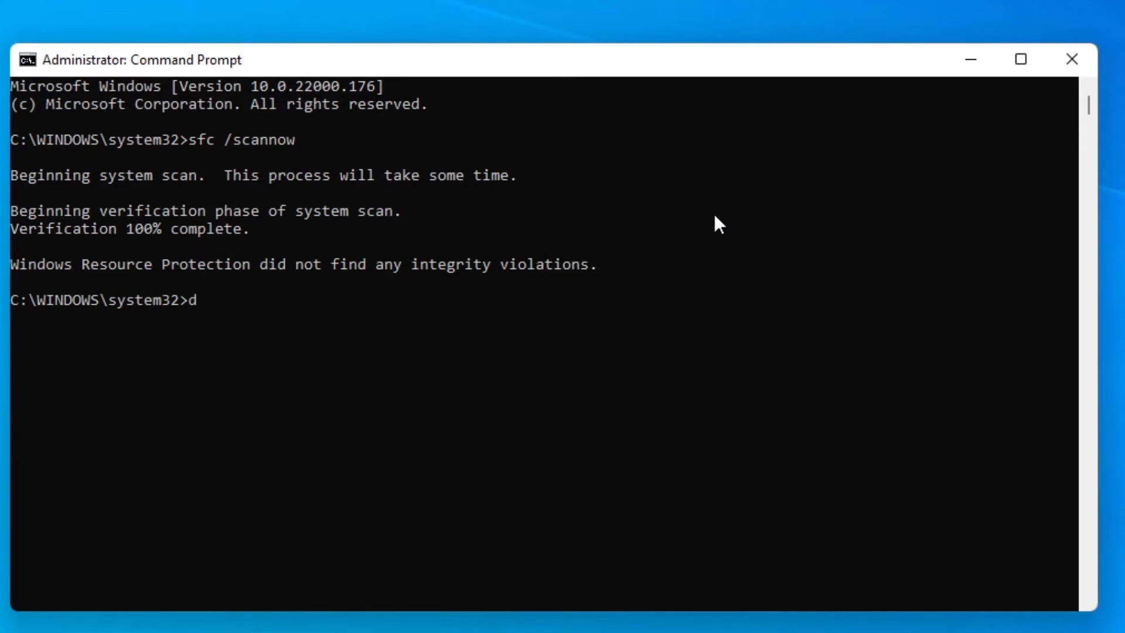
type("ism")
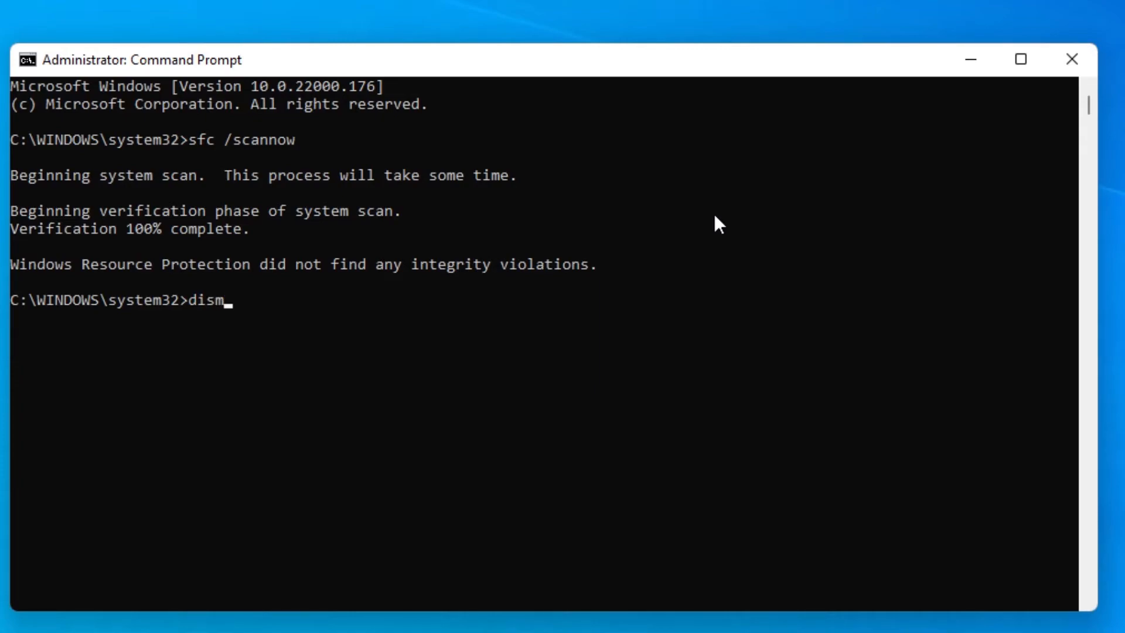
type(".exe /")
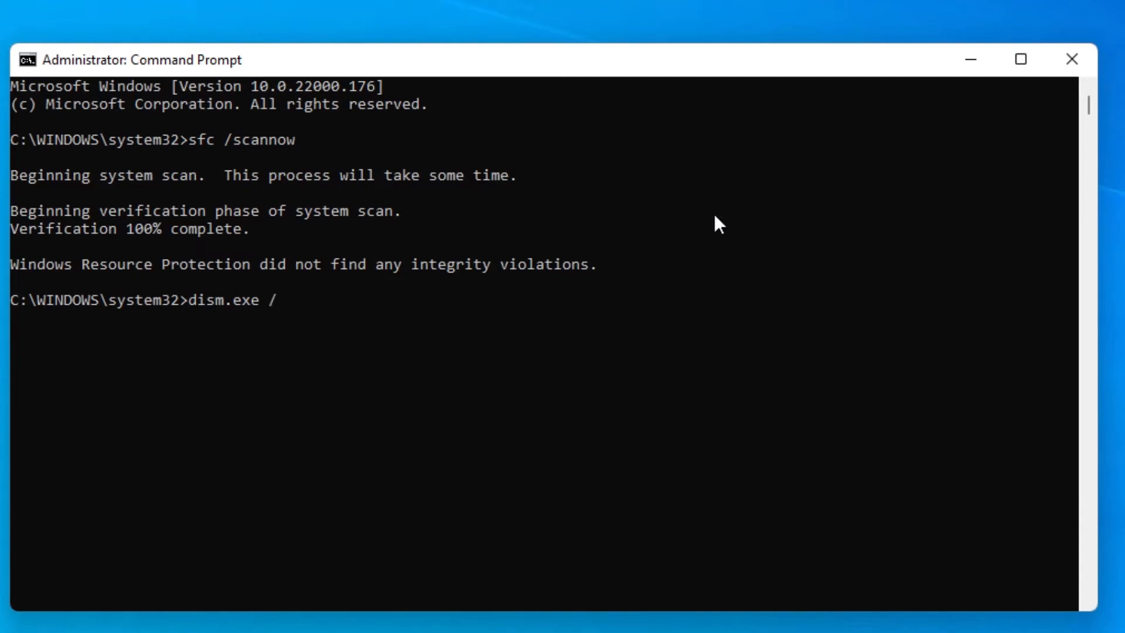
type("onl")
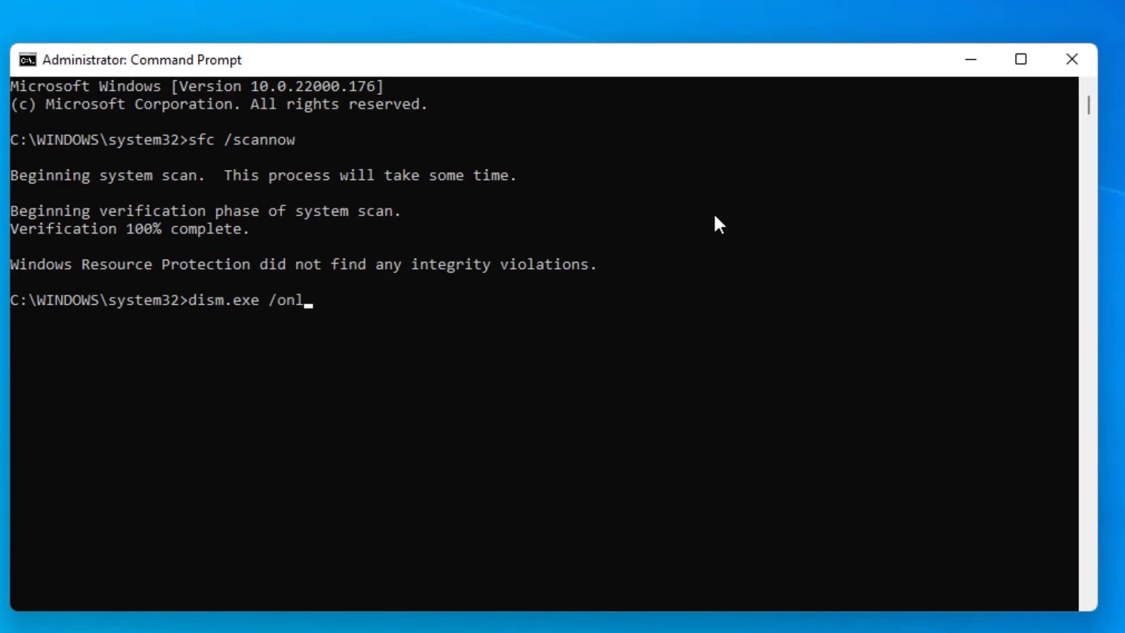
type("ine")
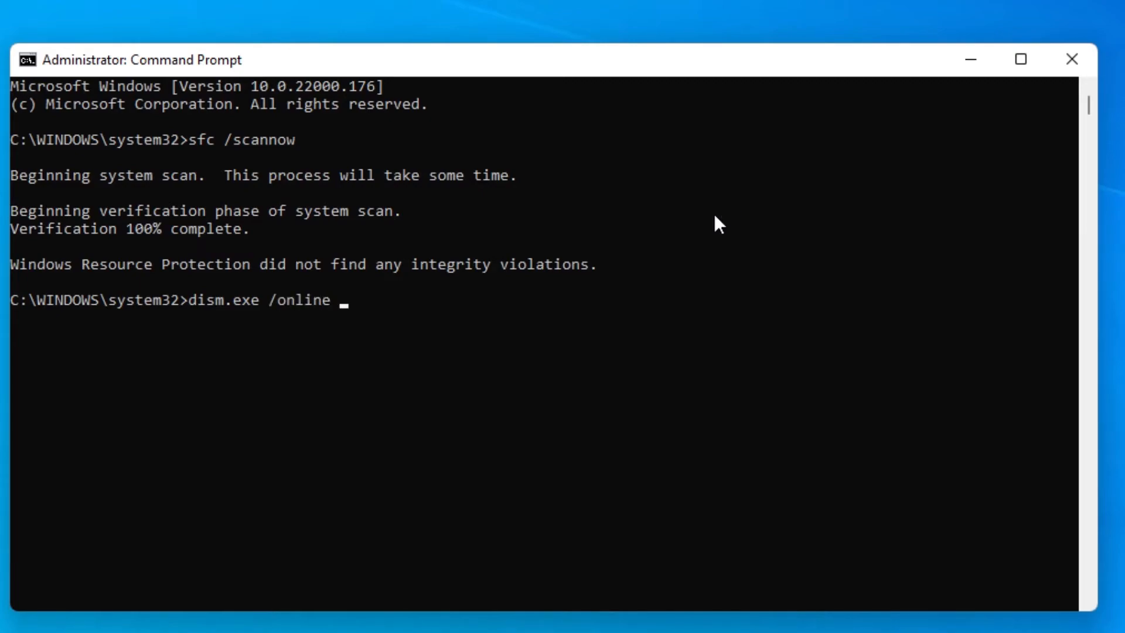
type("/cl")
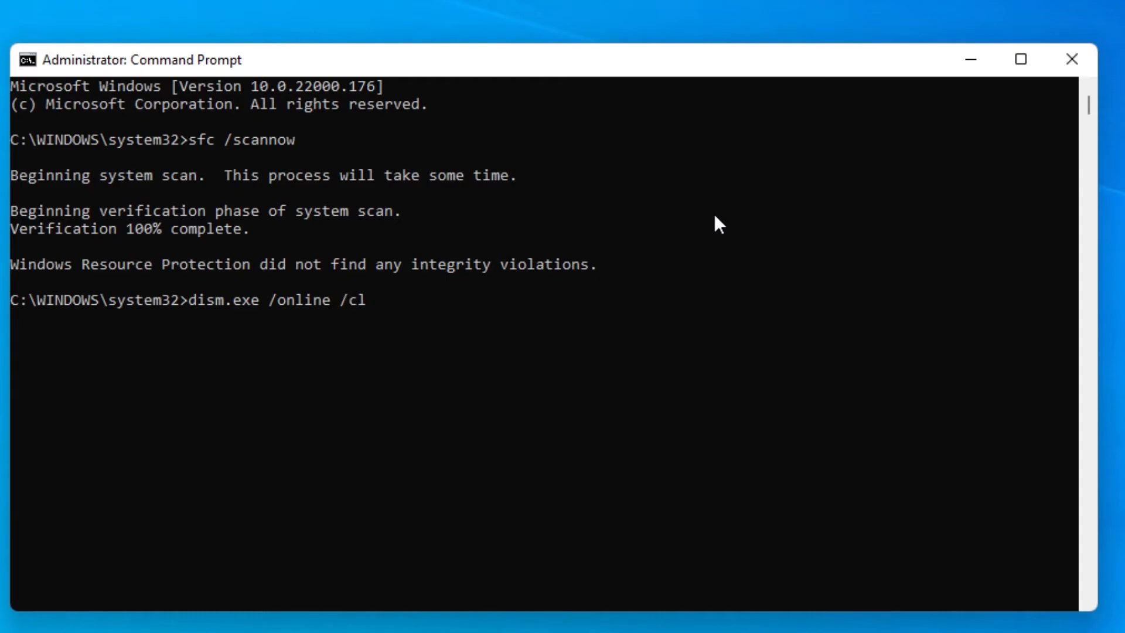
type("ean")
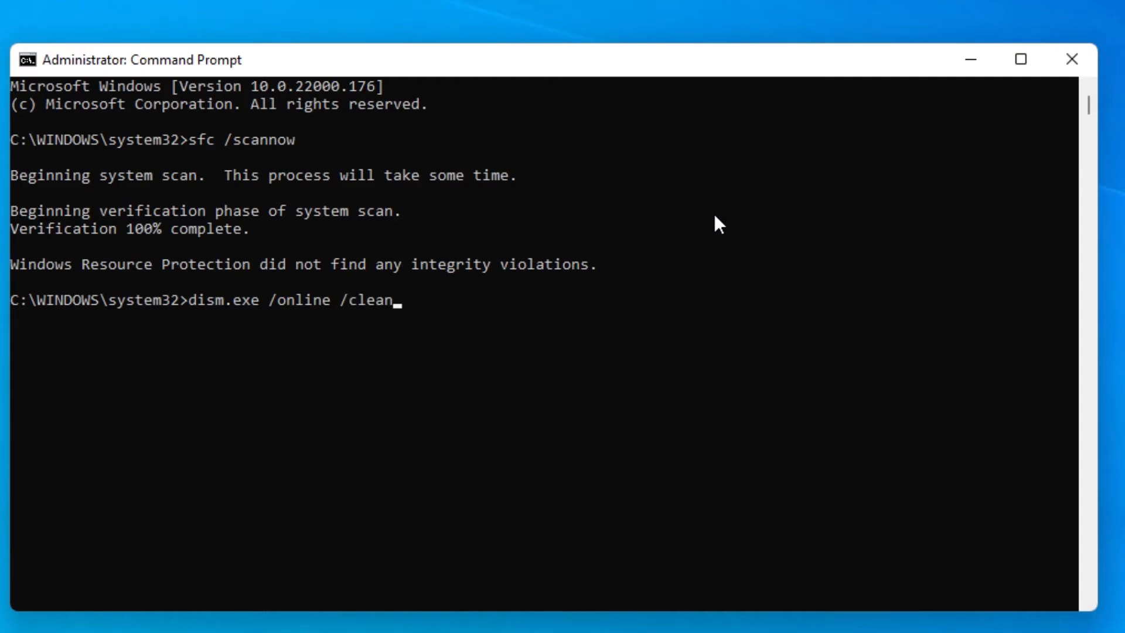
type("up-ima")
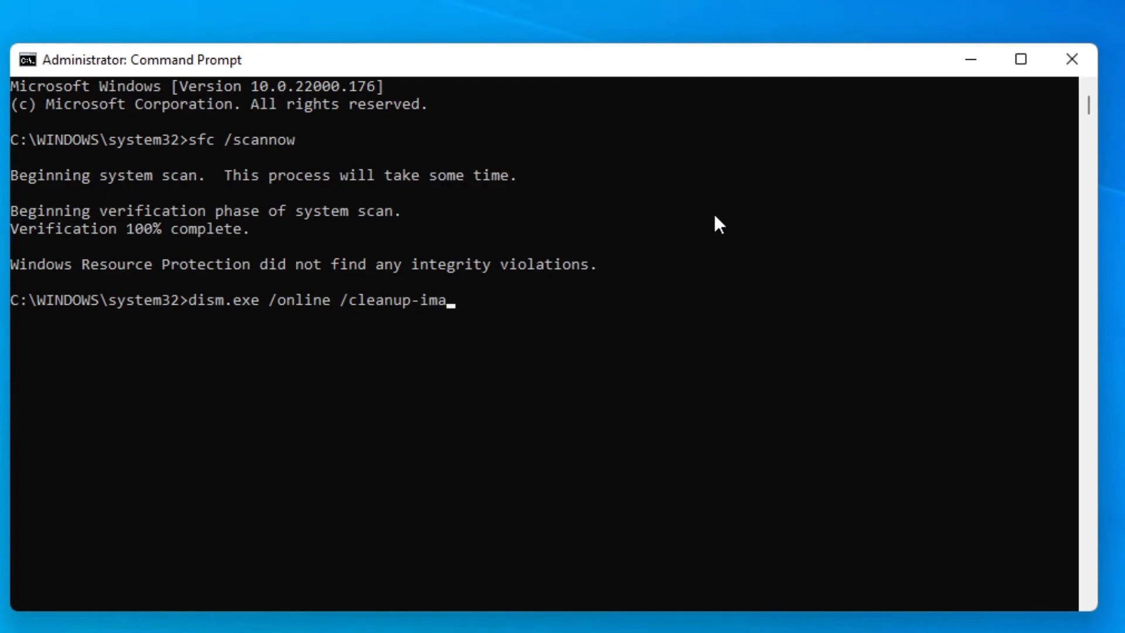
type("ge")
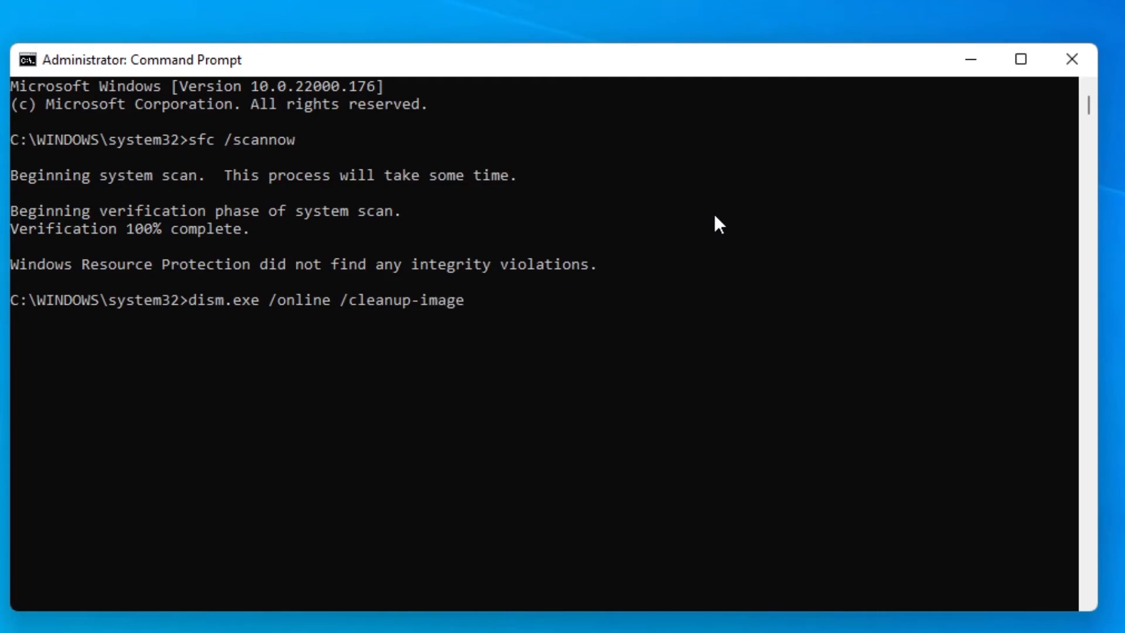
type("/restore")
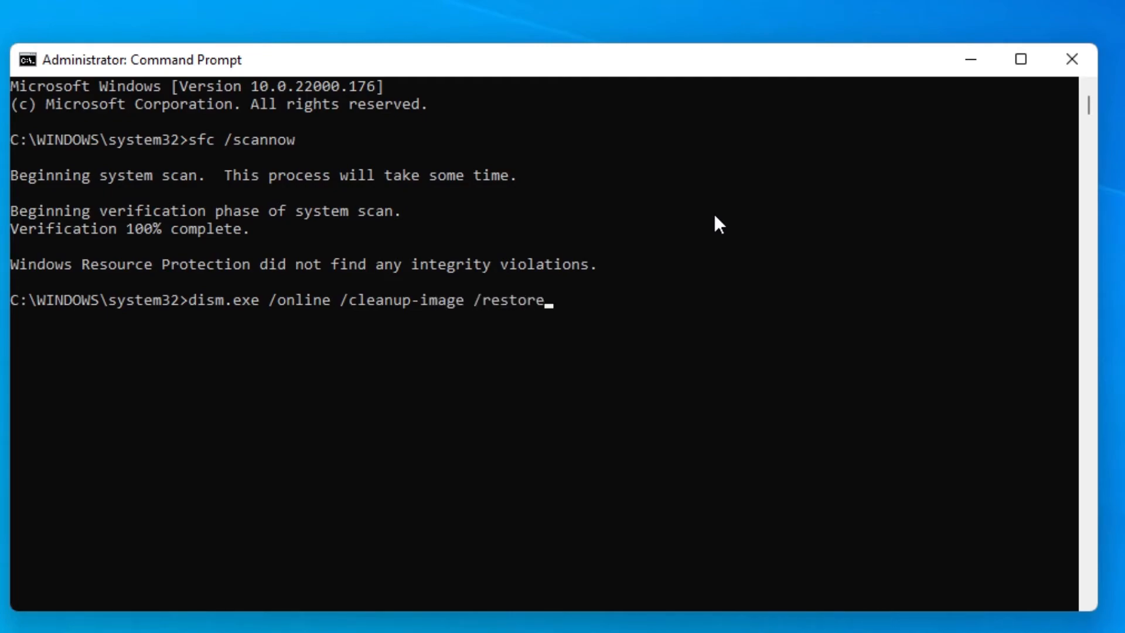
type("health")
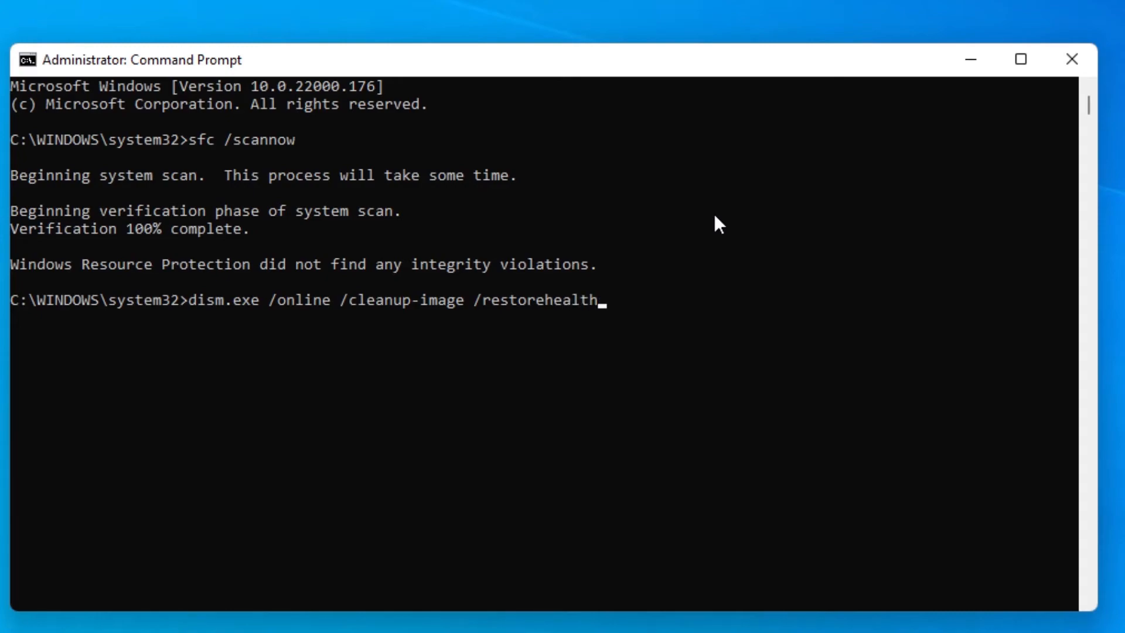
key("Return")
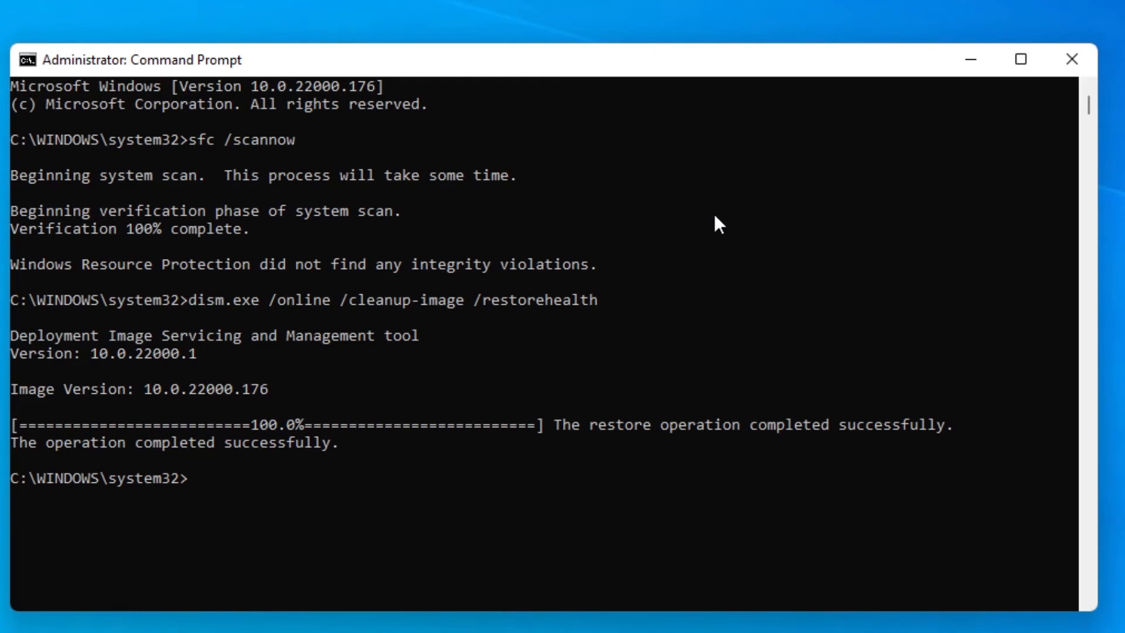
type("exit")
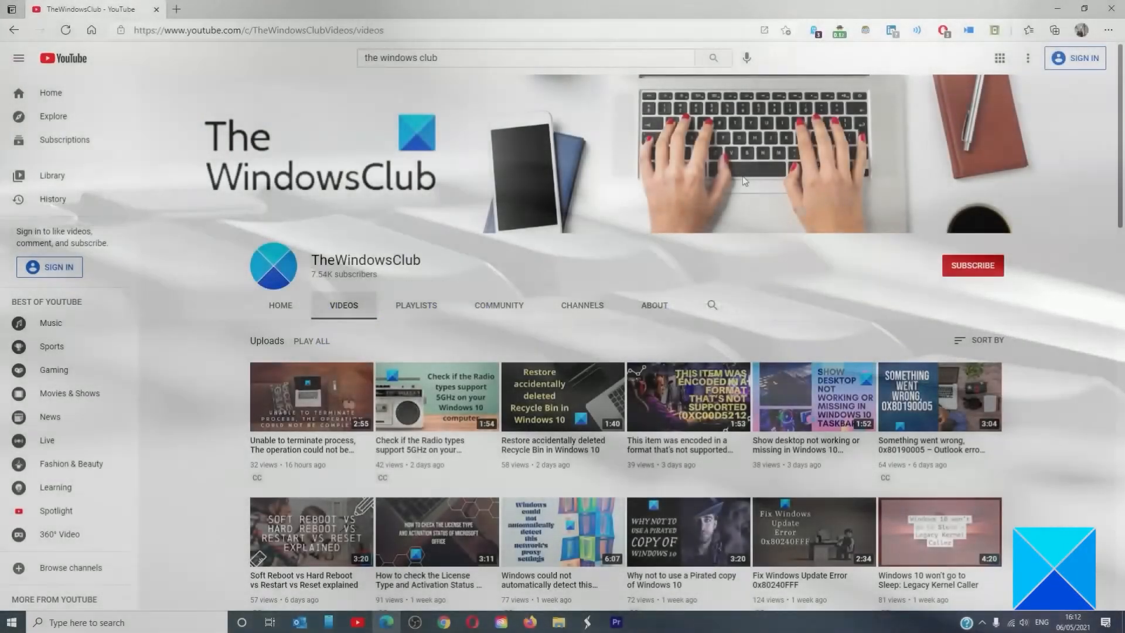
scroll("down", 3)
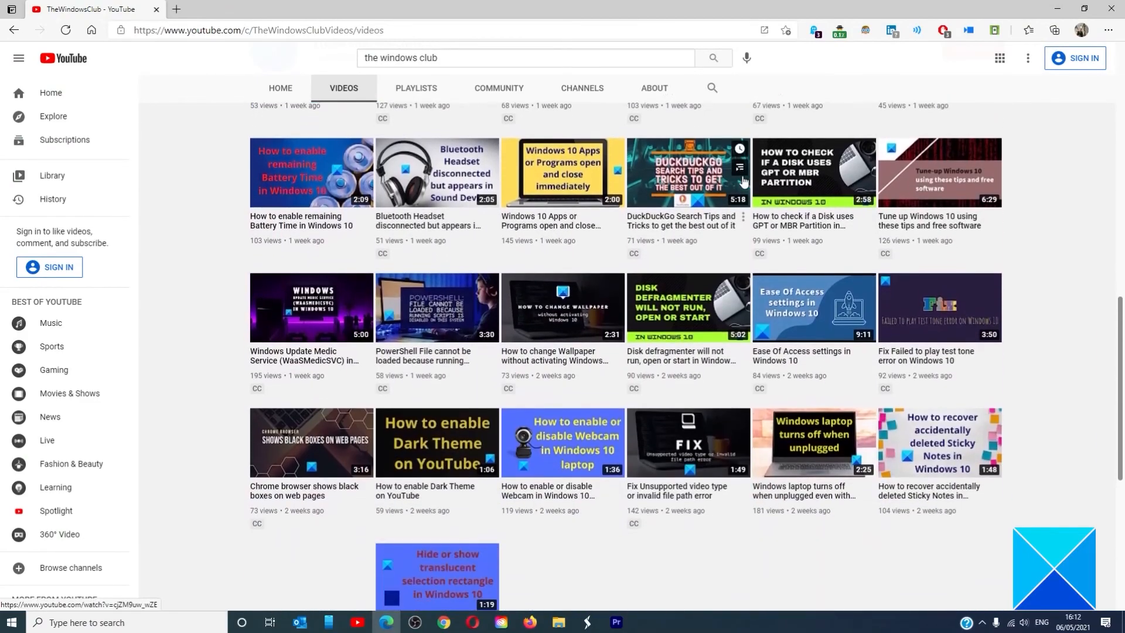
scroll("down", 3)
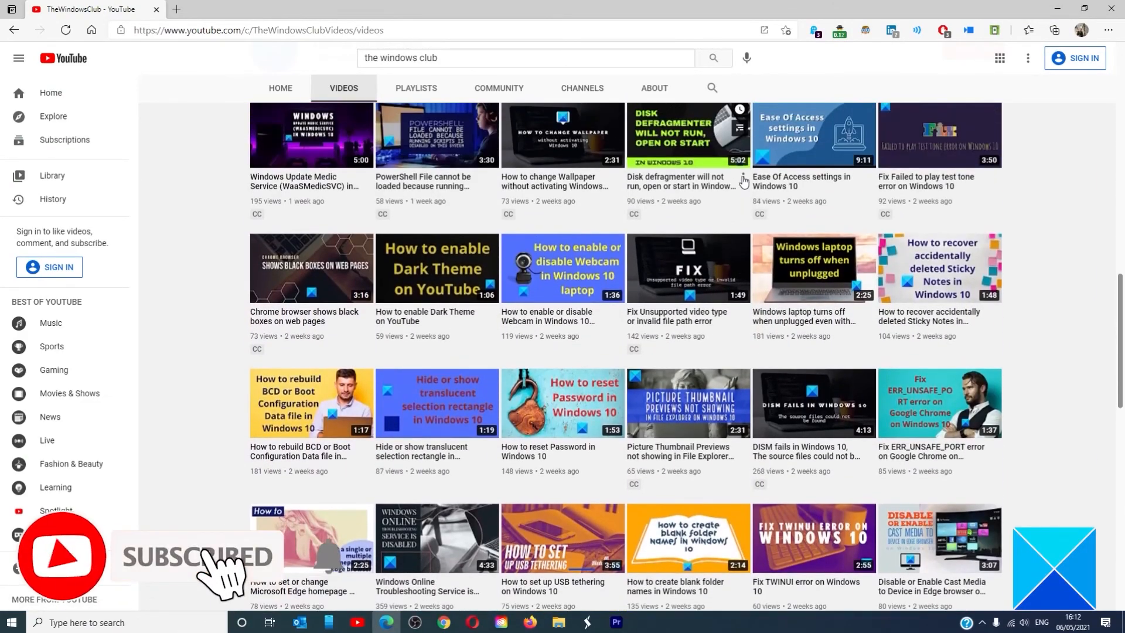
scroll("up", 3)
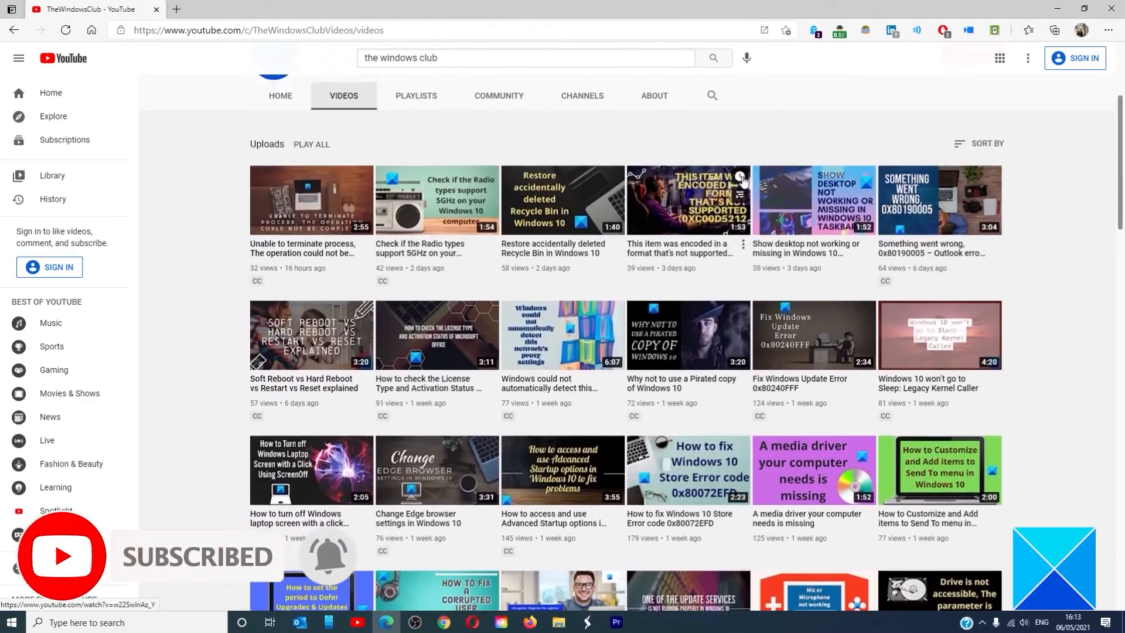